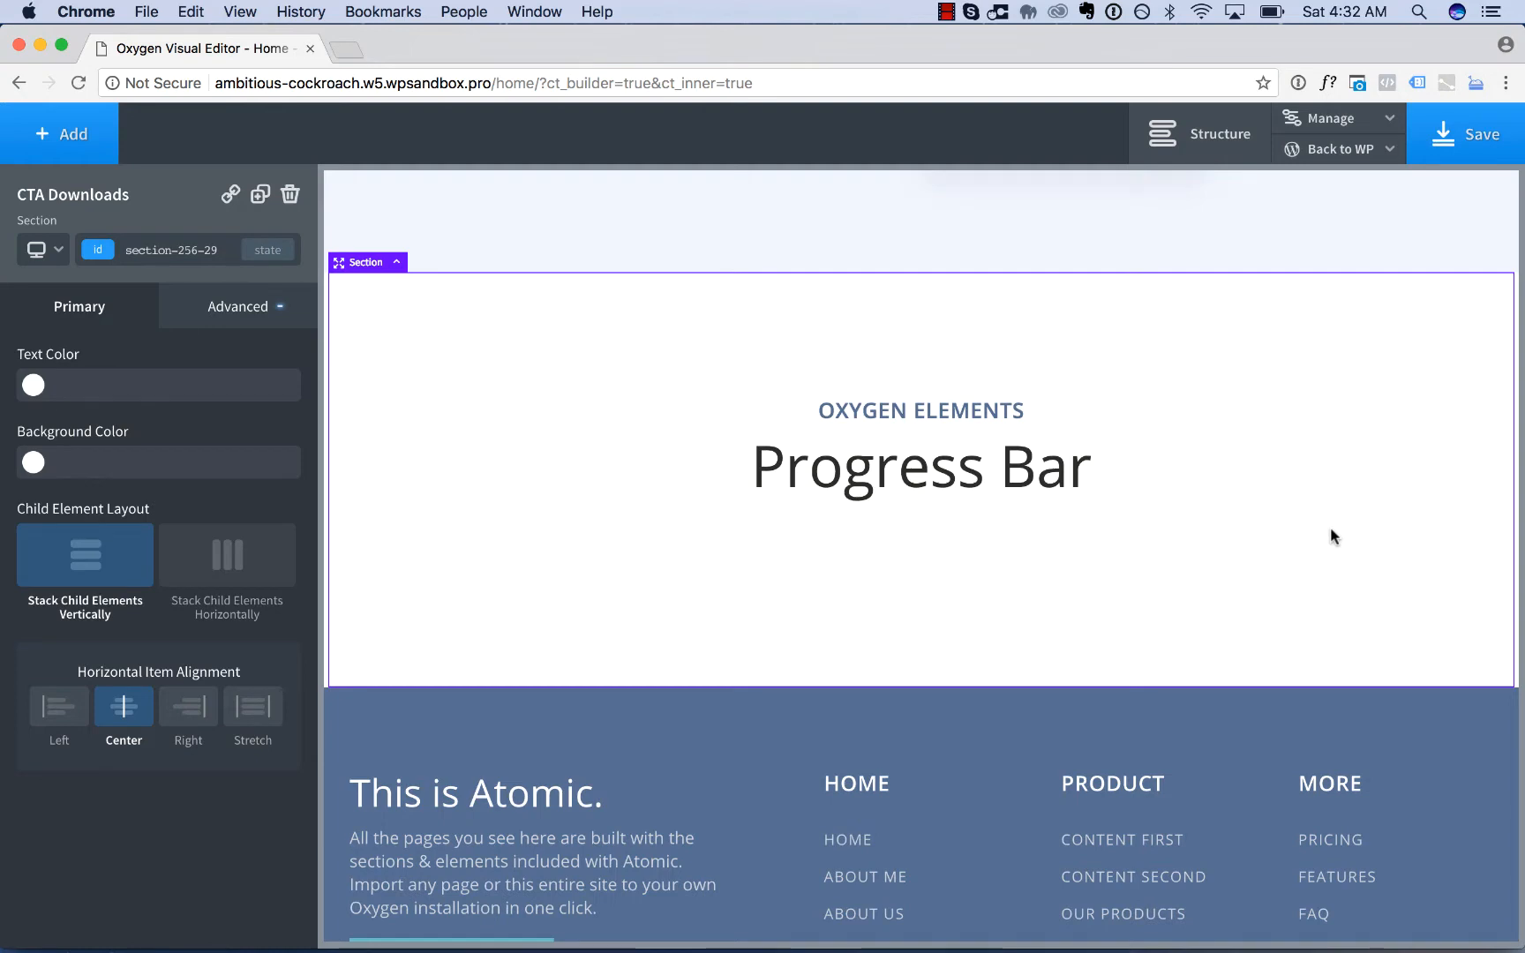
mouse_move(333, 339)
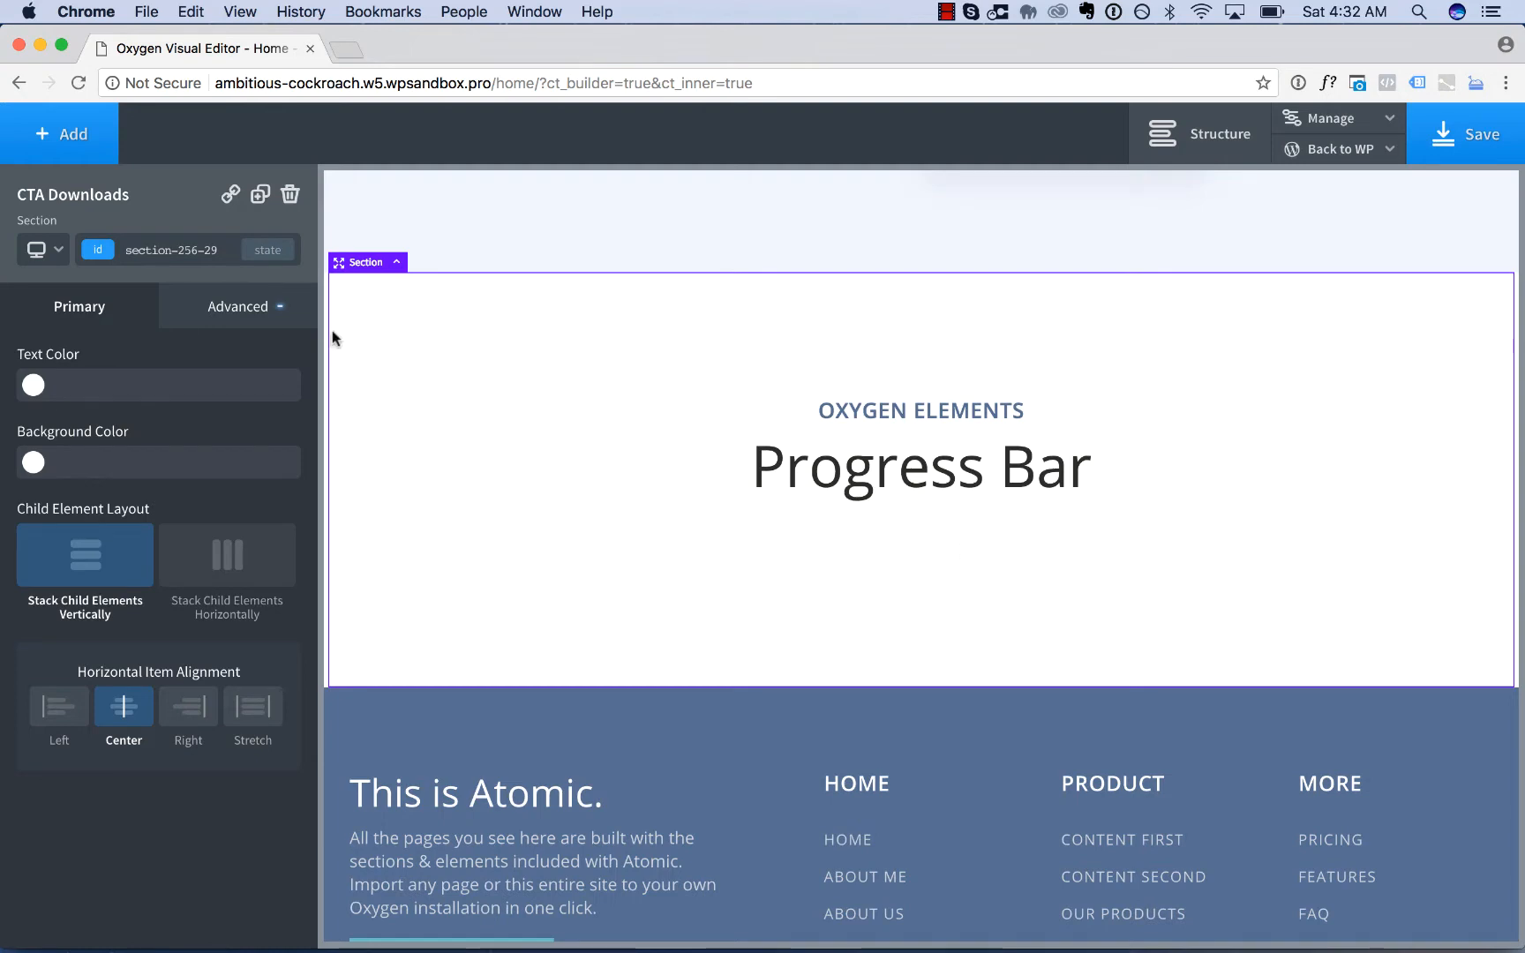
Step: Open the +Add element library on the Helpers category
left_click(58, 133)
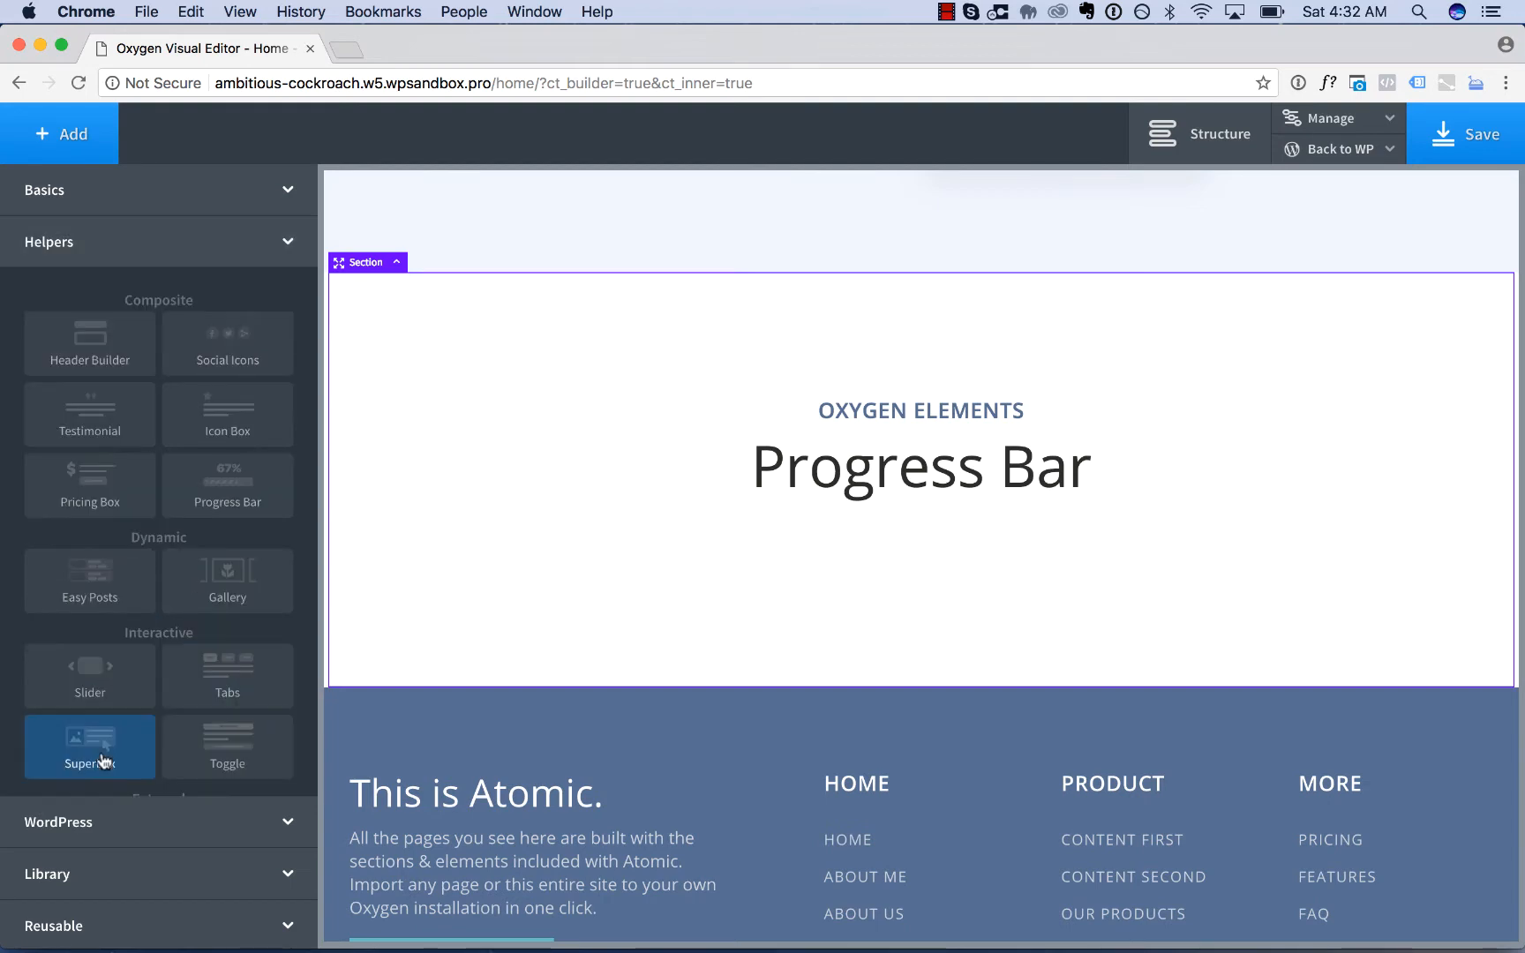
Step: Add a Progress Bar helper element below the Progress Bar heading
left_click(227, 485)
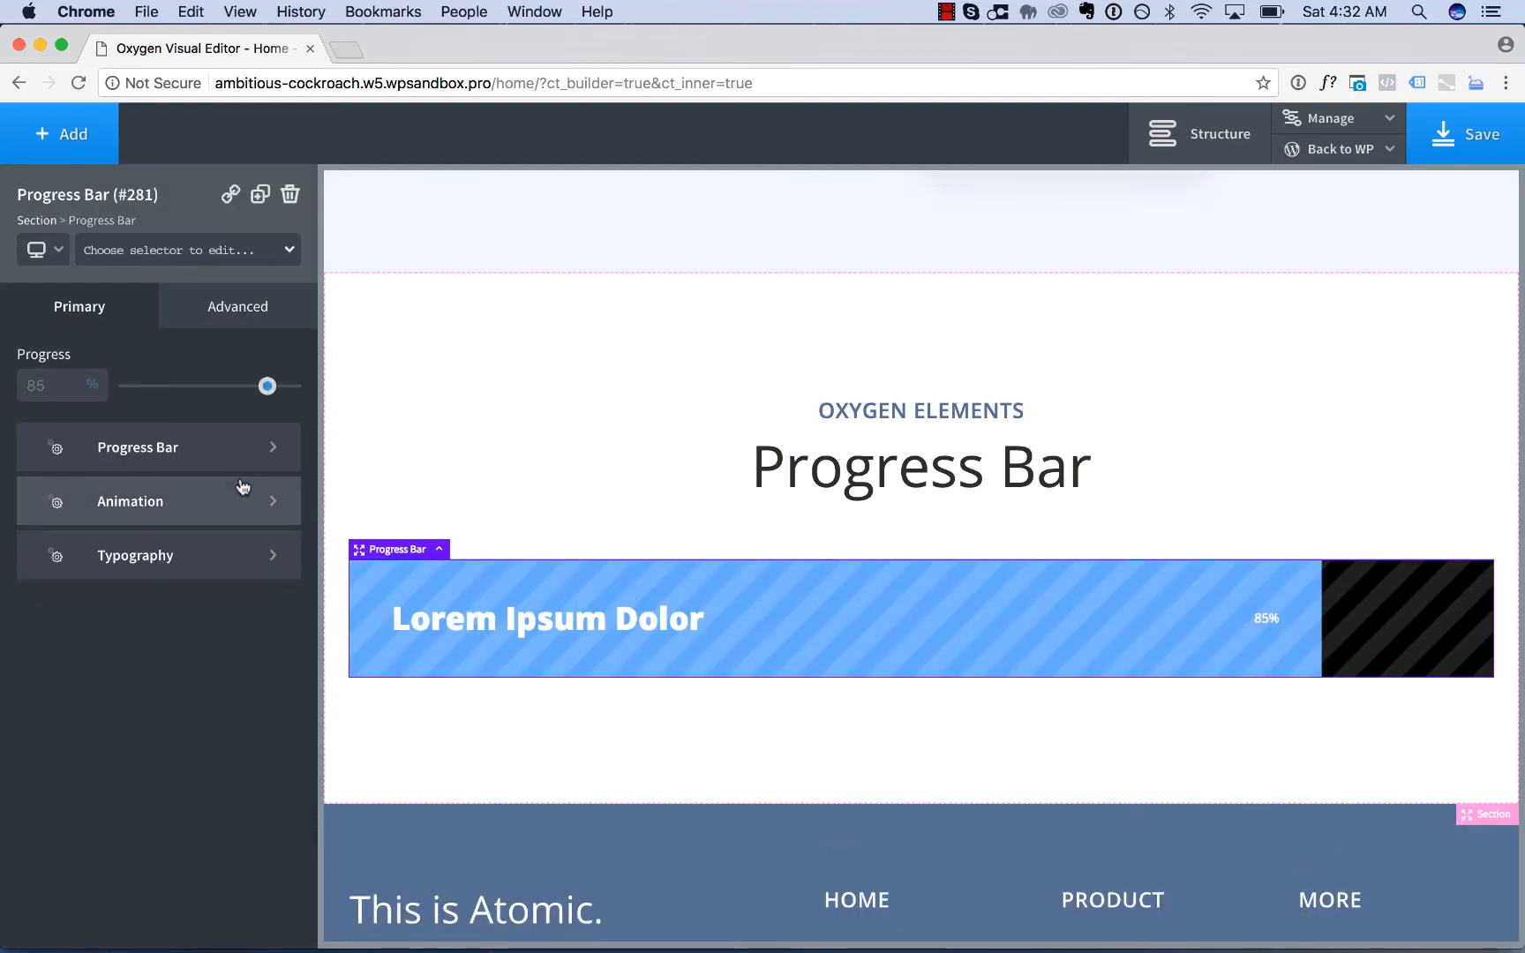
mouse_move(722, 617)
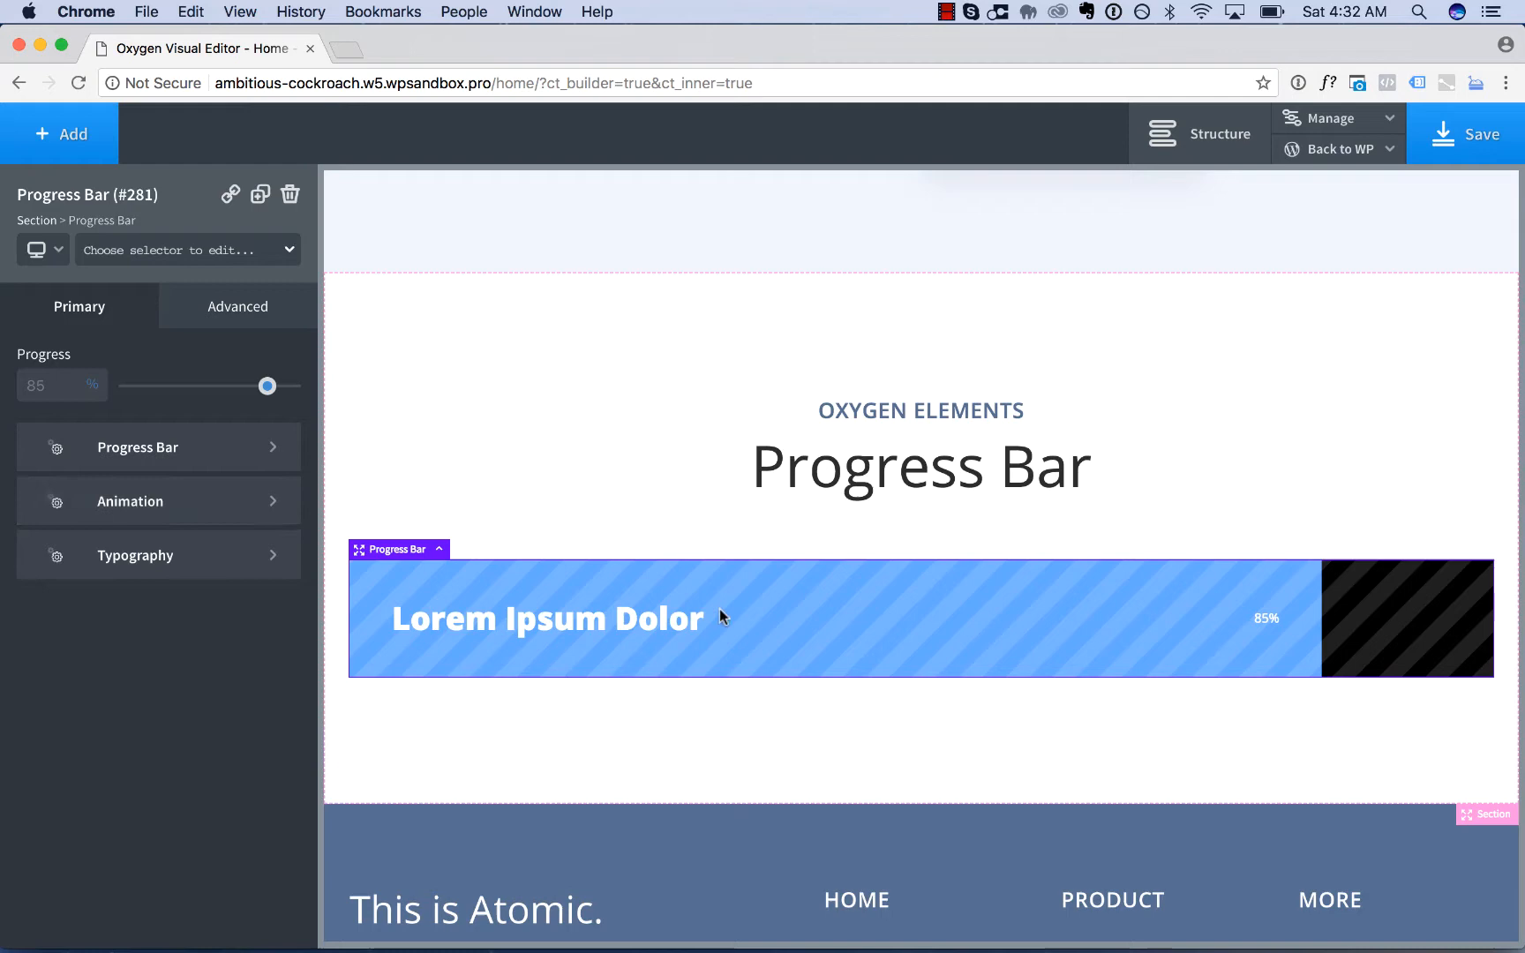
mouse_move(1321, 664)
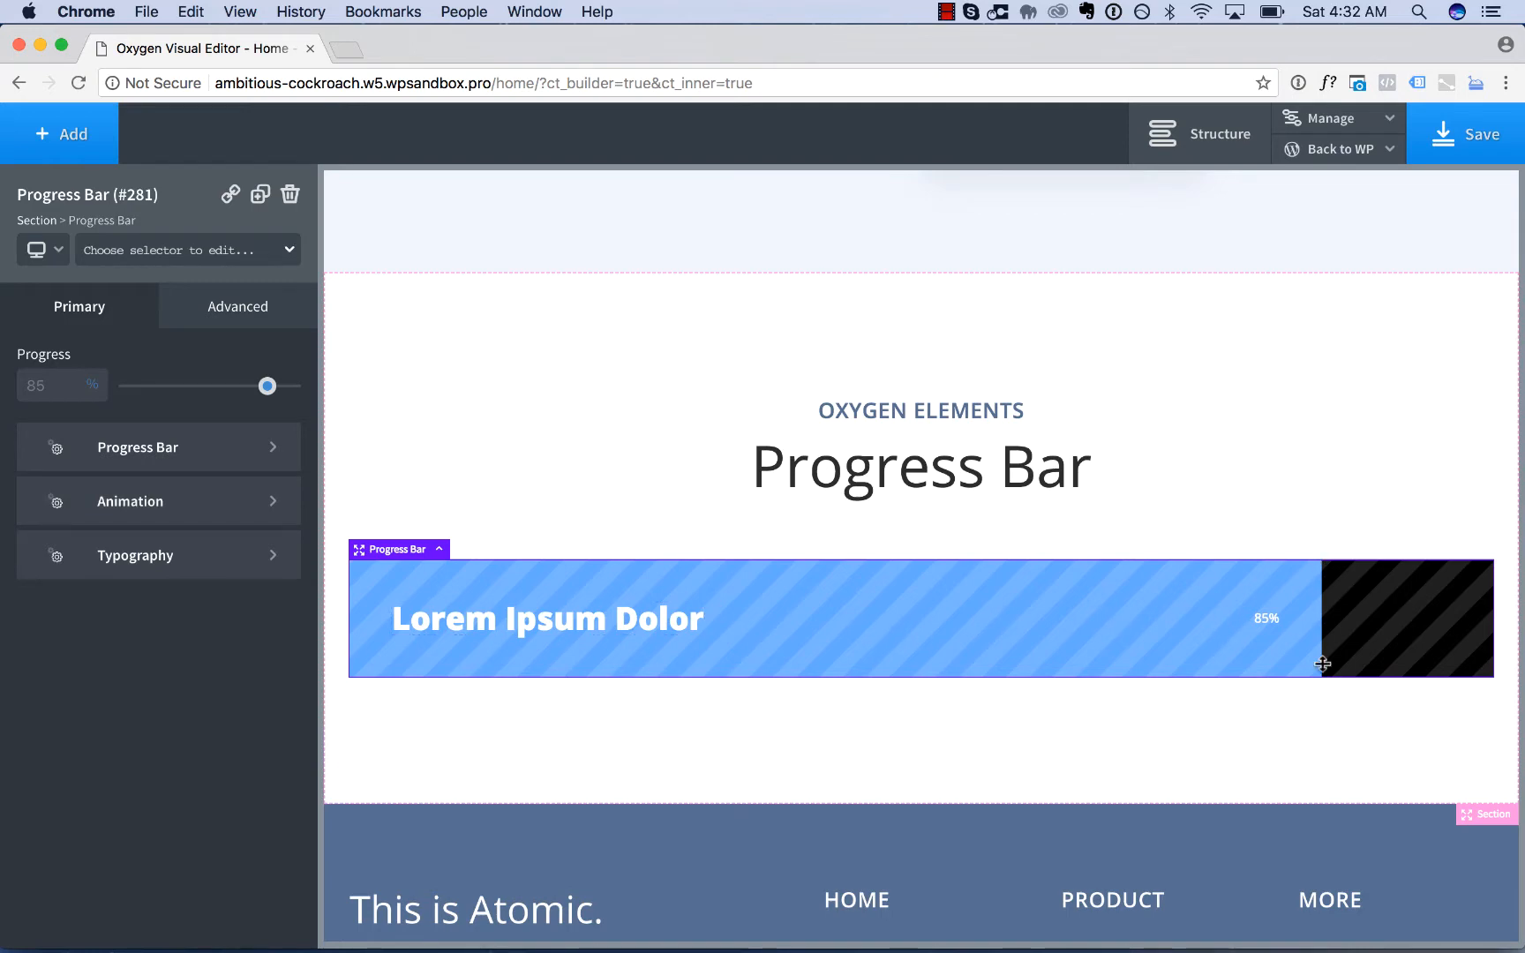
mouse_move(836, 637)
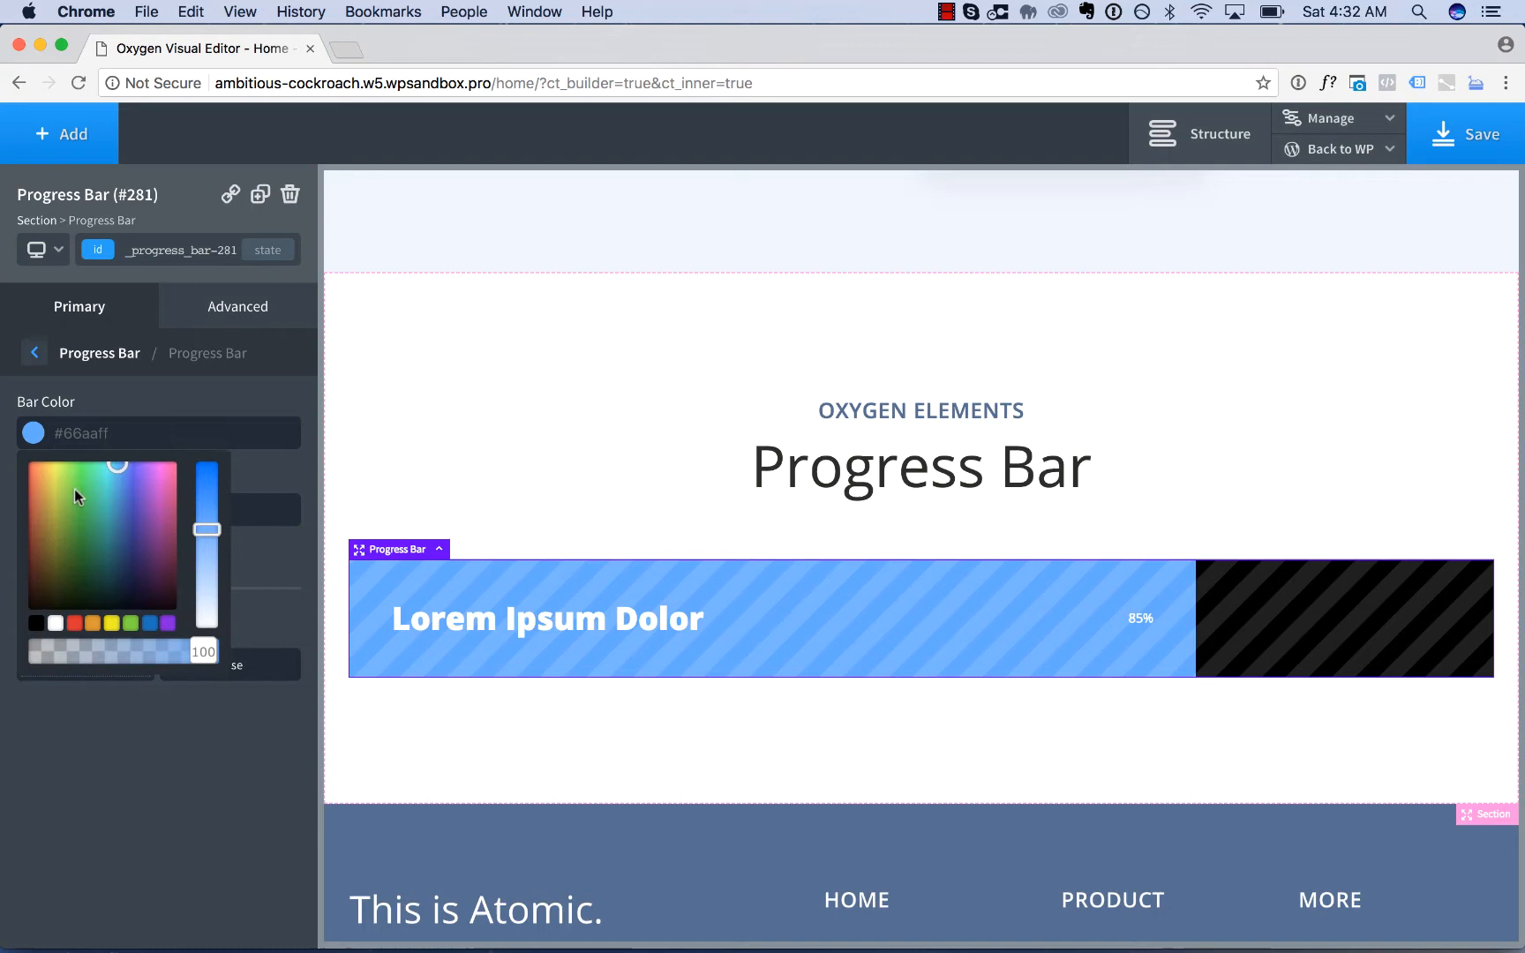
Step: Make the bar green on a black background and preview it without stripes
left_click(86, 478)
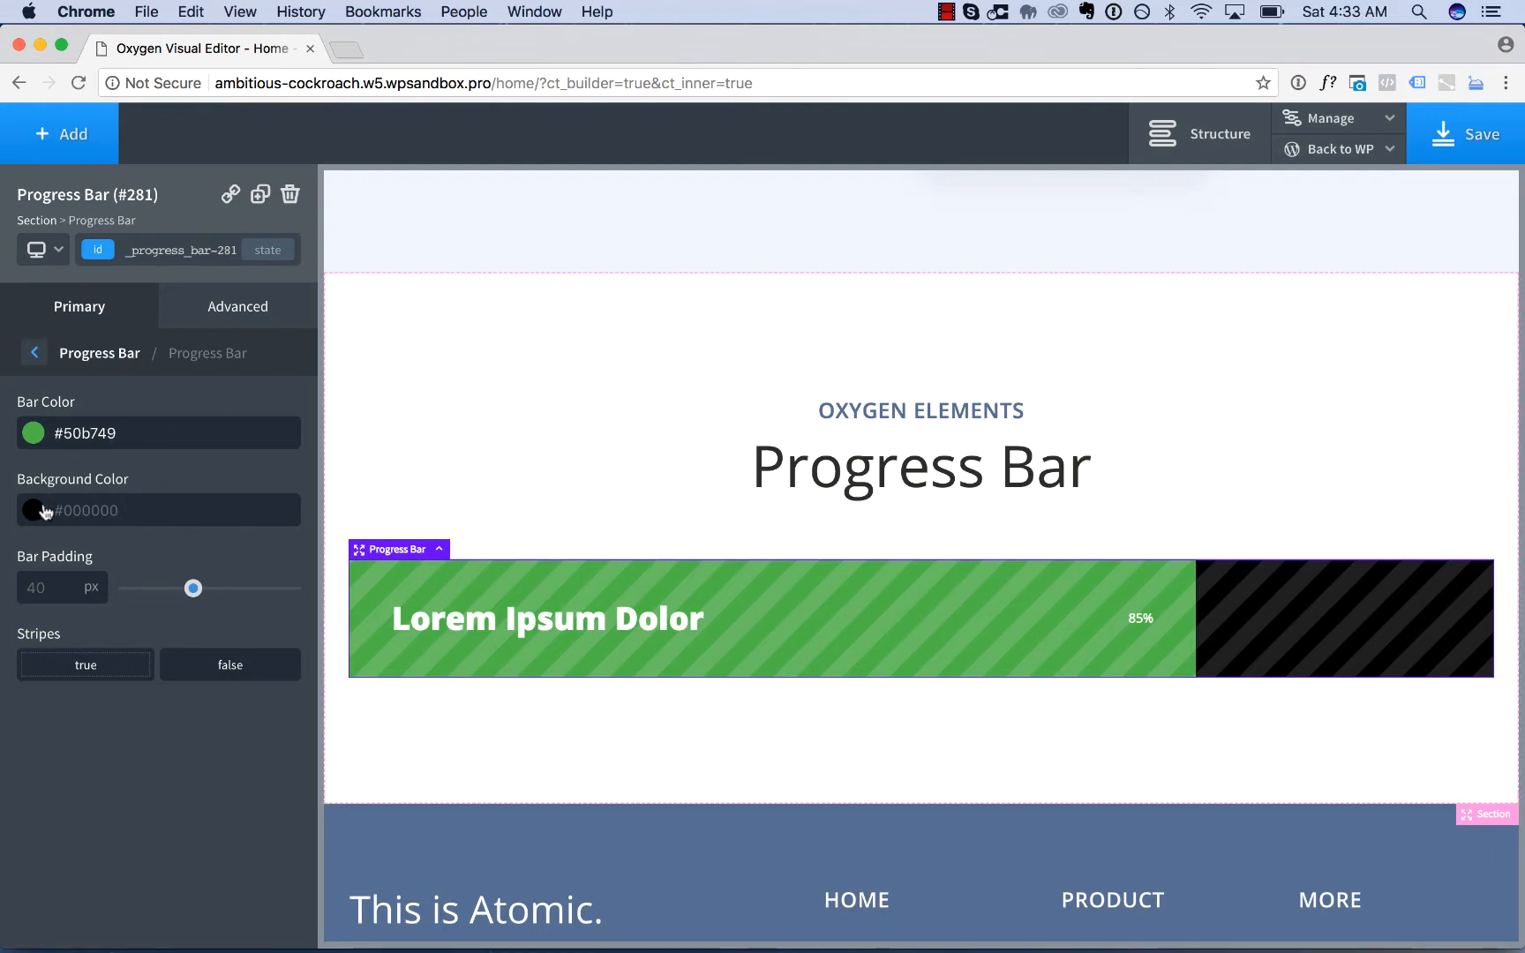
left_click(31, 509)
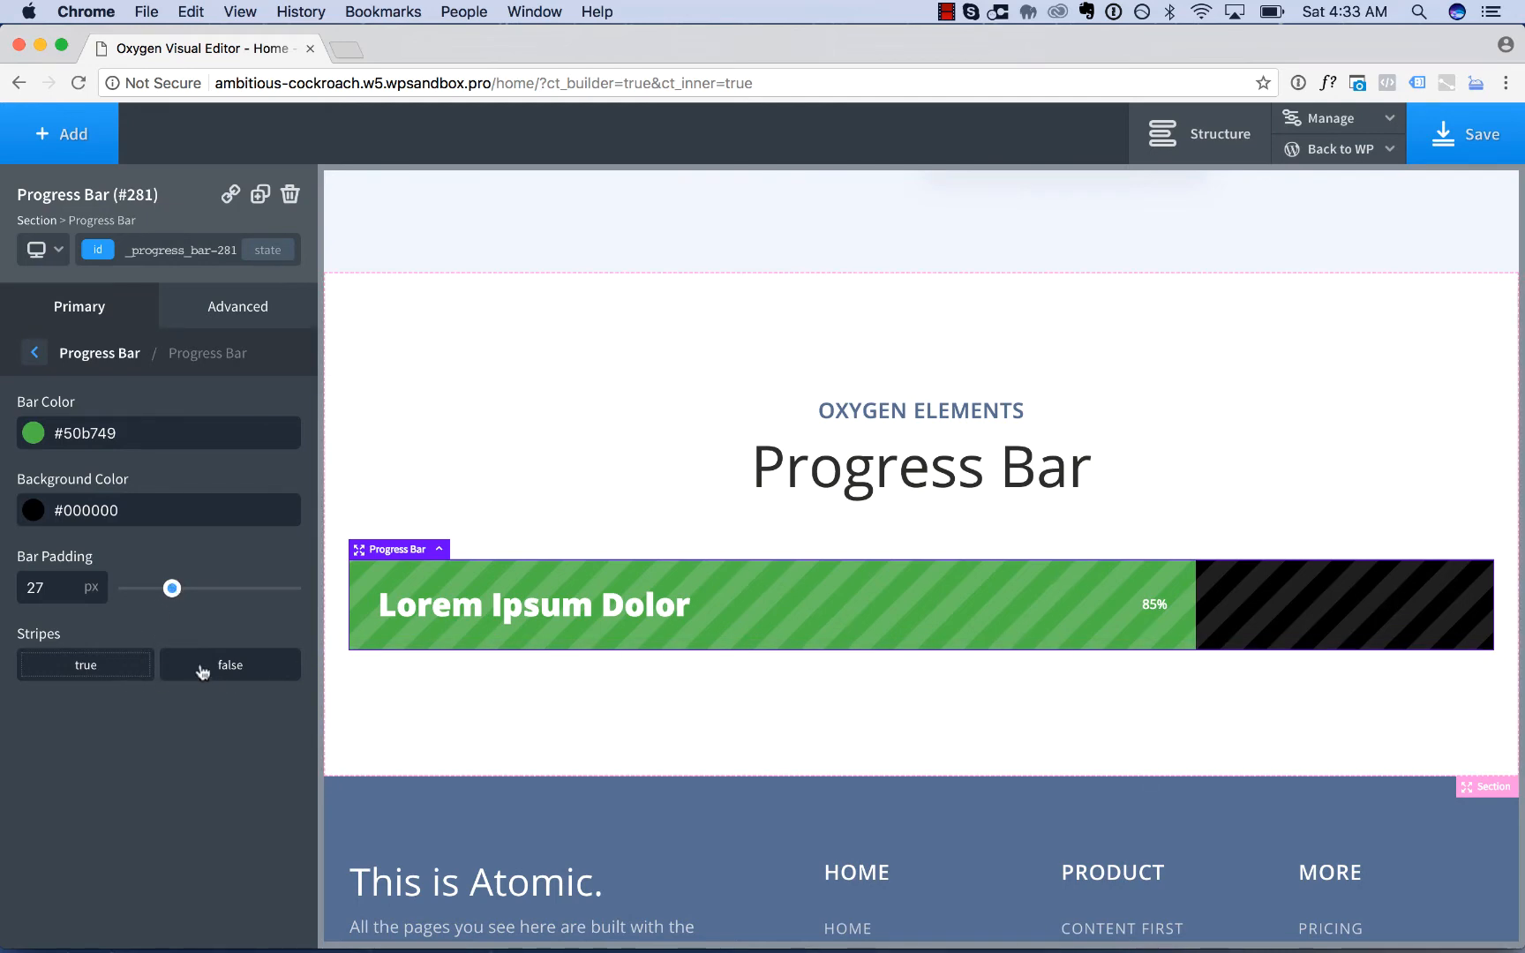
left_click(230, 665)
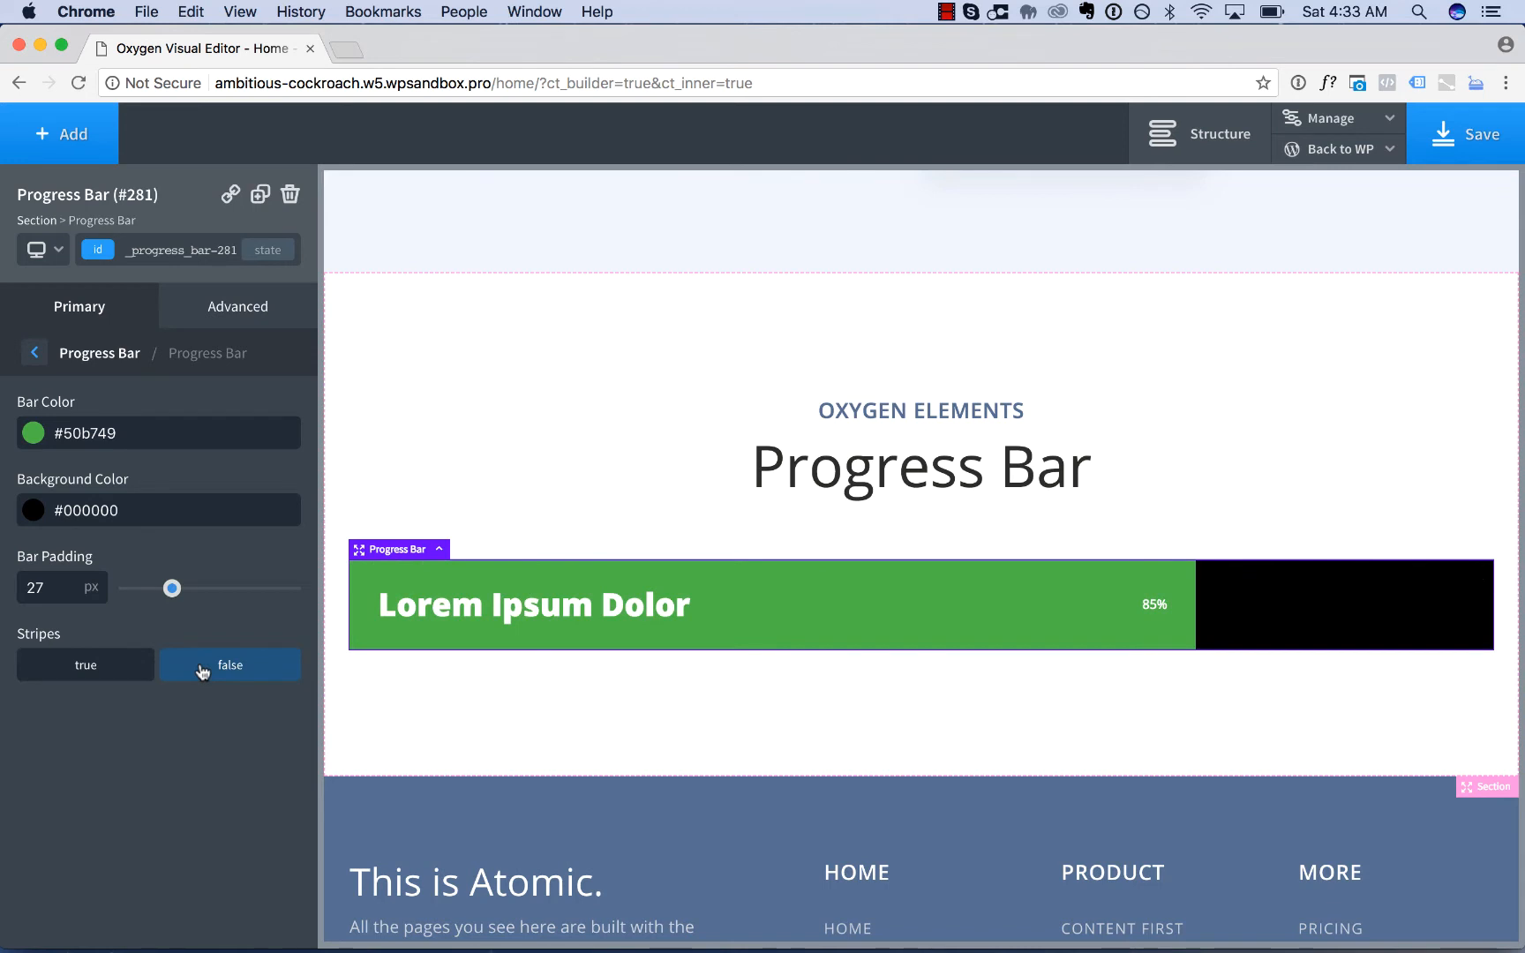
mouse_move(100, 672)
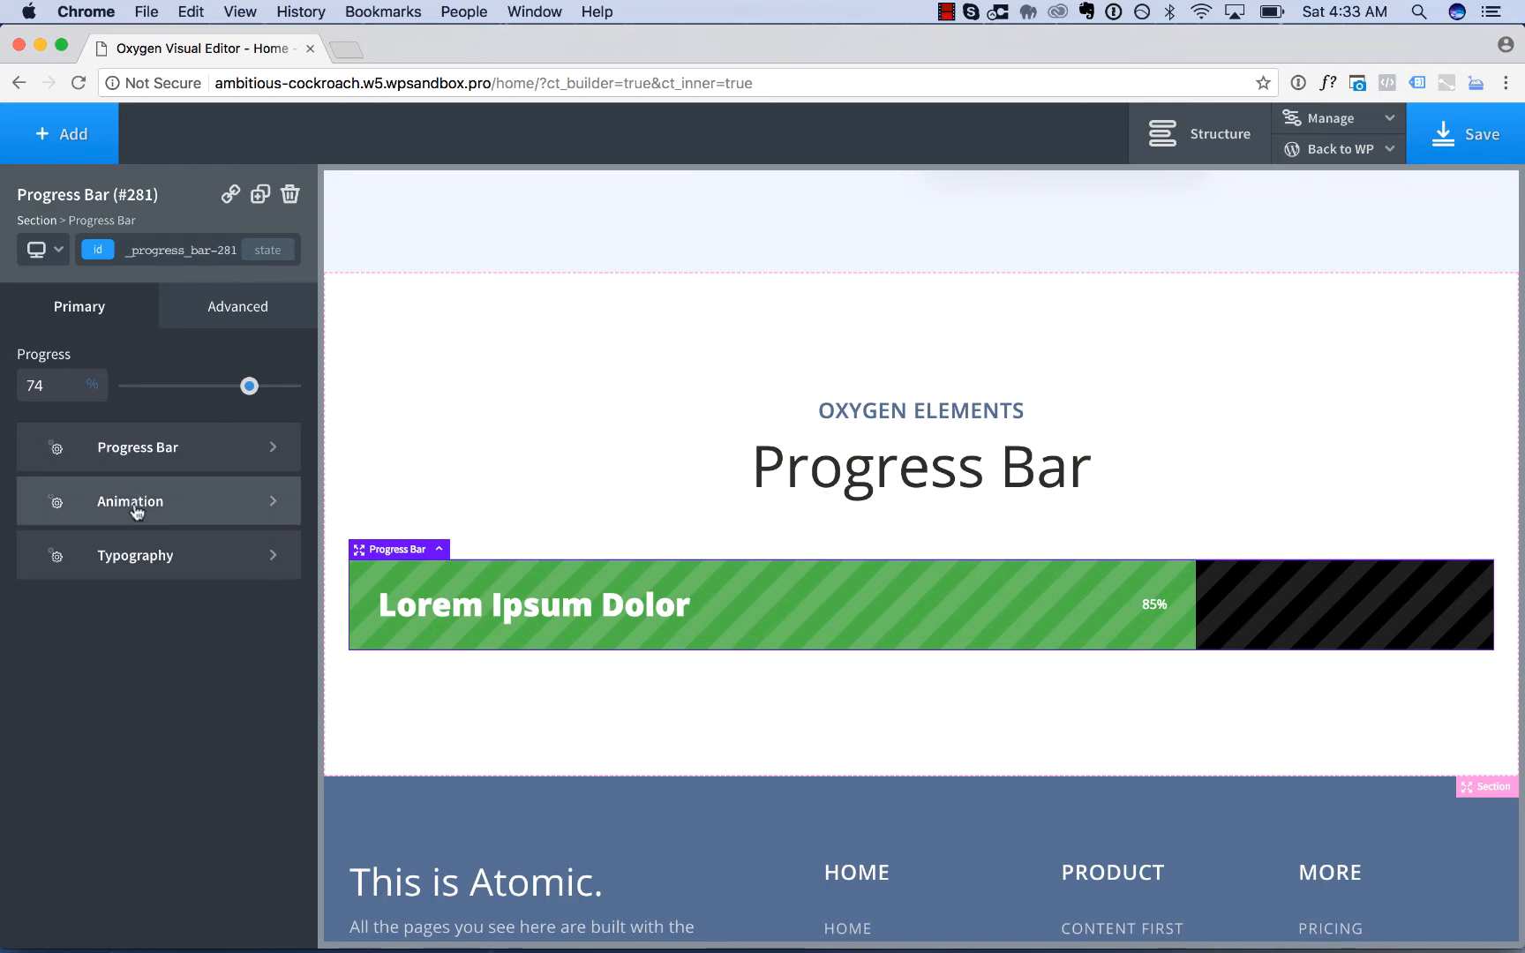
Step: Turn on Animation Stripes and Animate Width for the progress bar
left_click(130, 502)
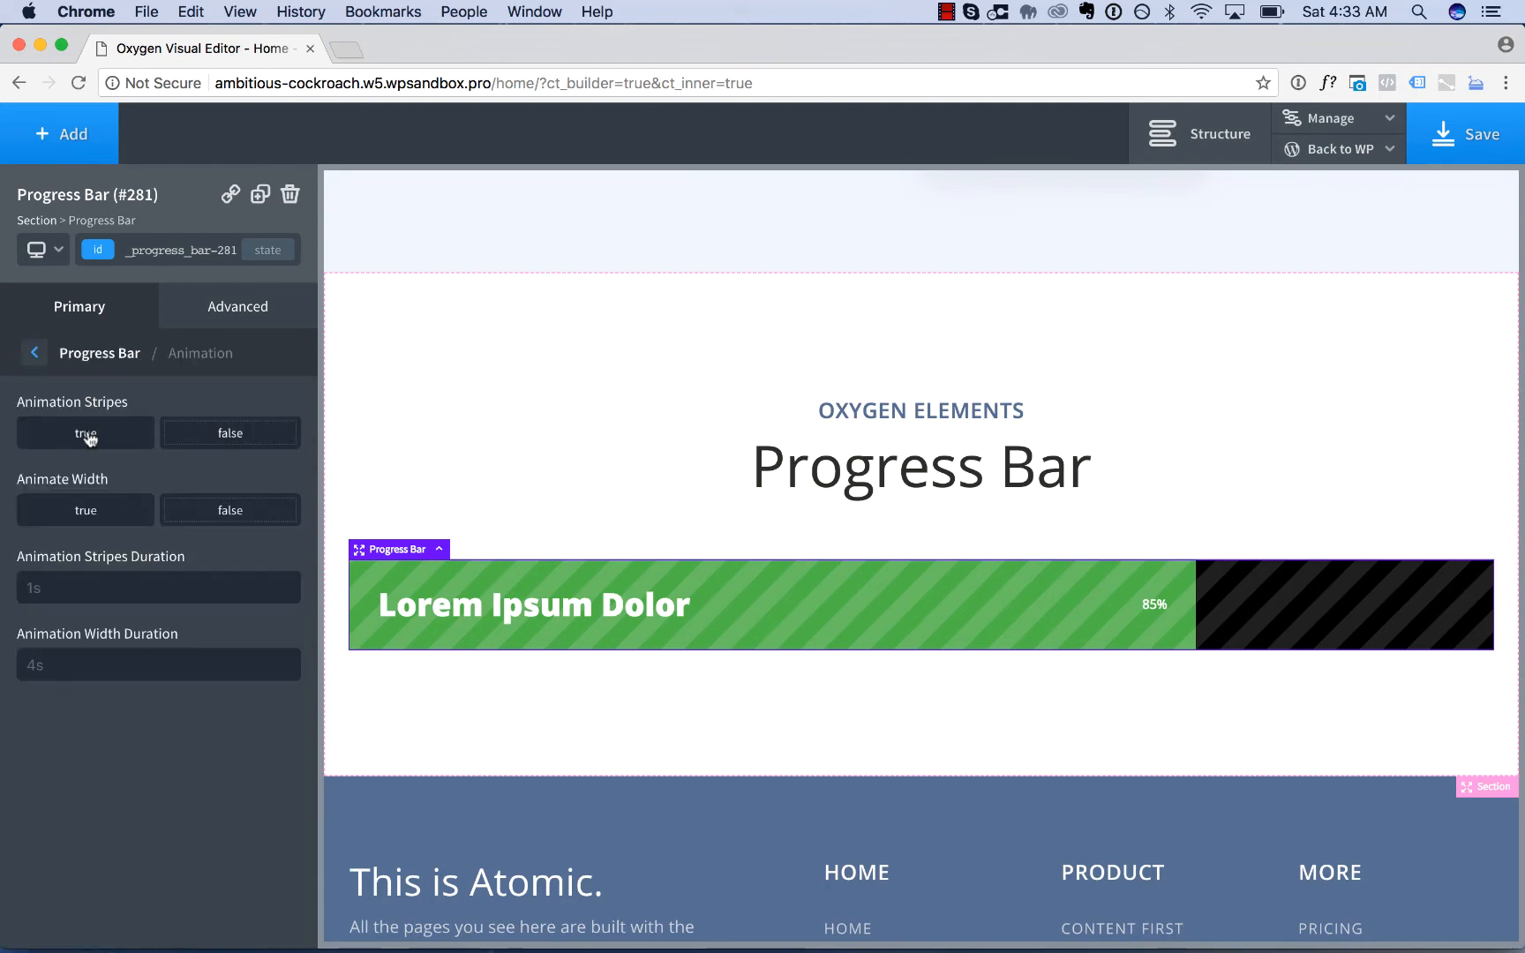
left_click(85, 432)
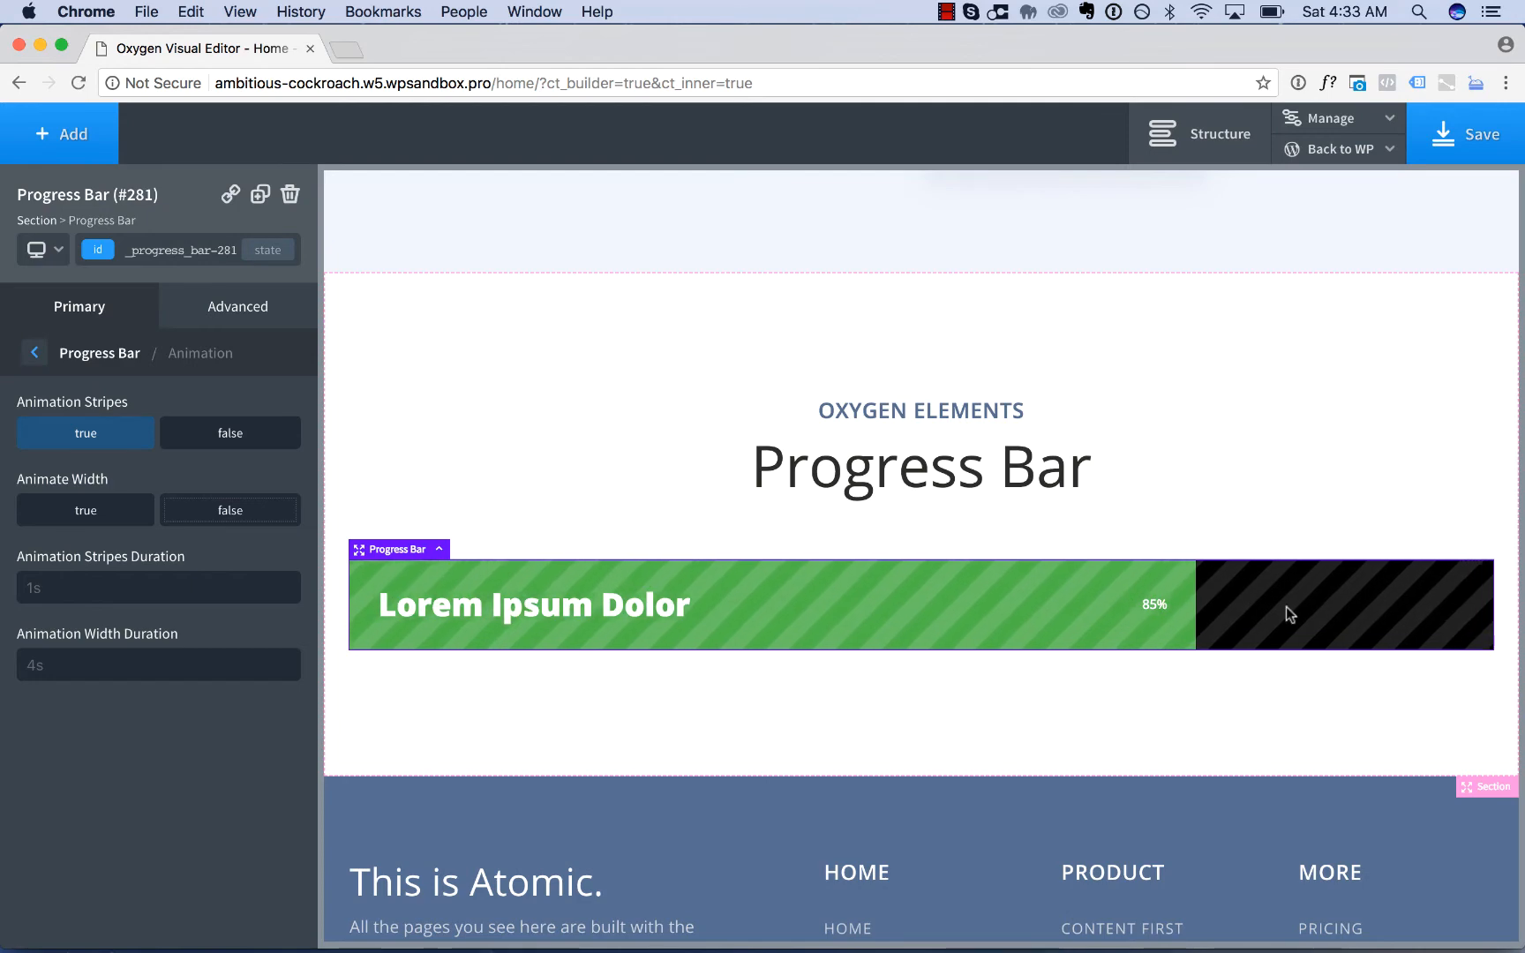
mouse_move(943, 622)
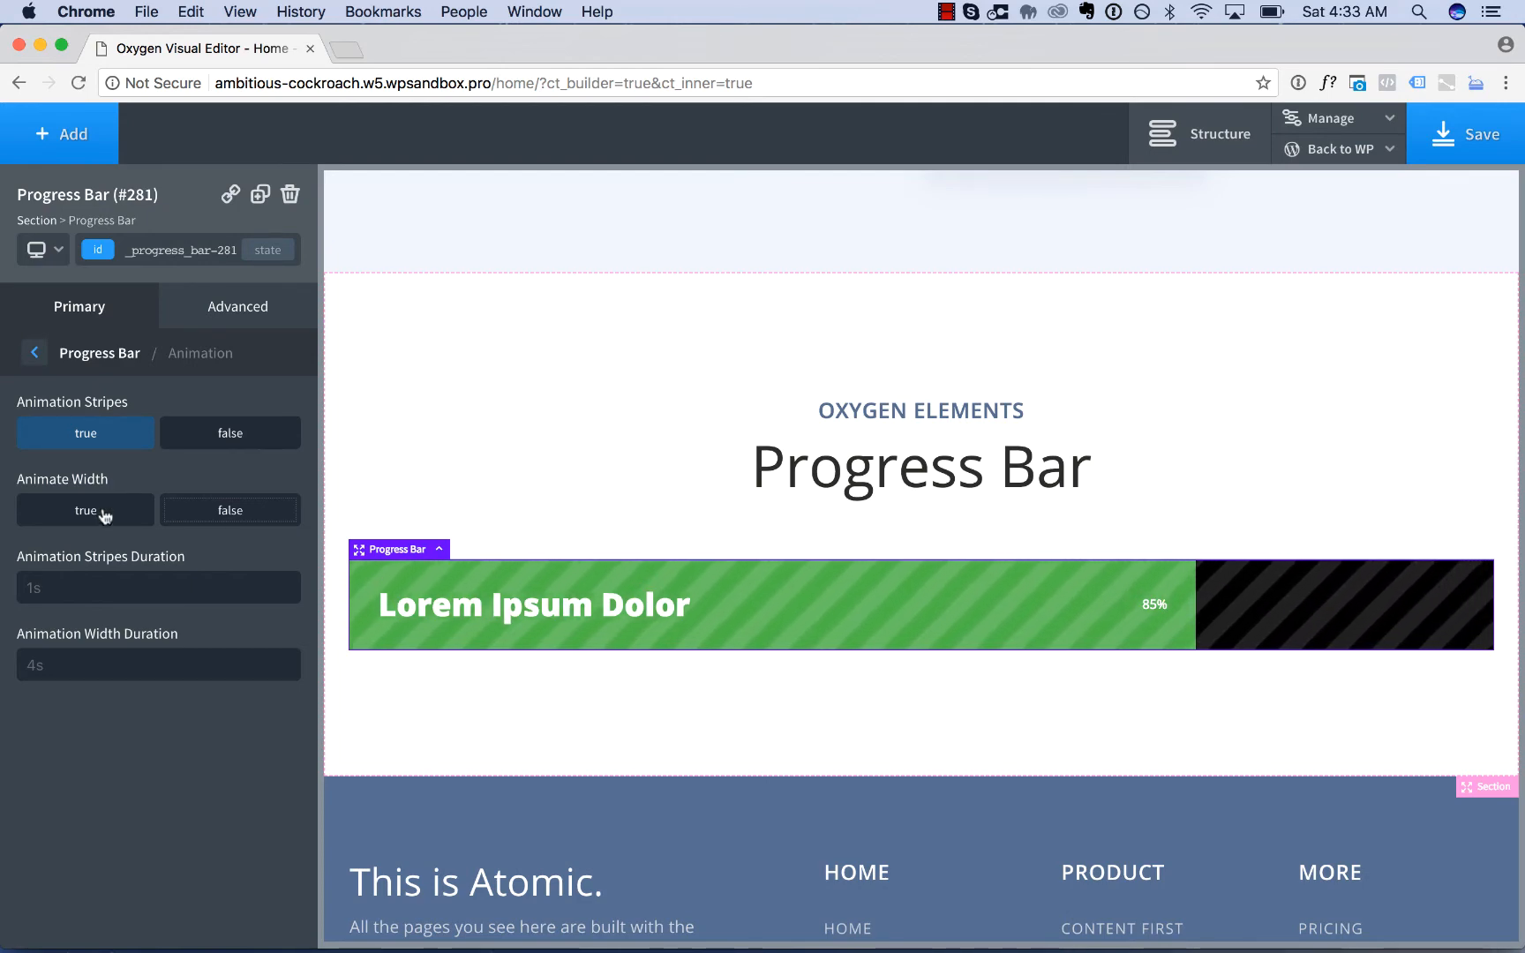
left_click(85, 510)
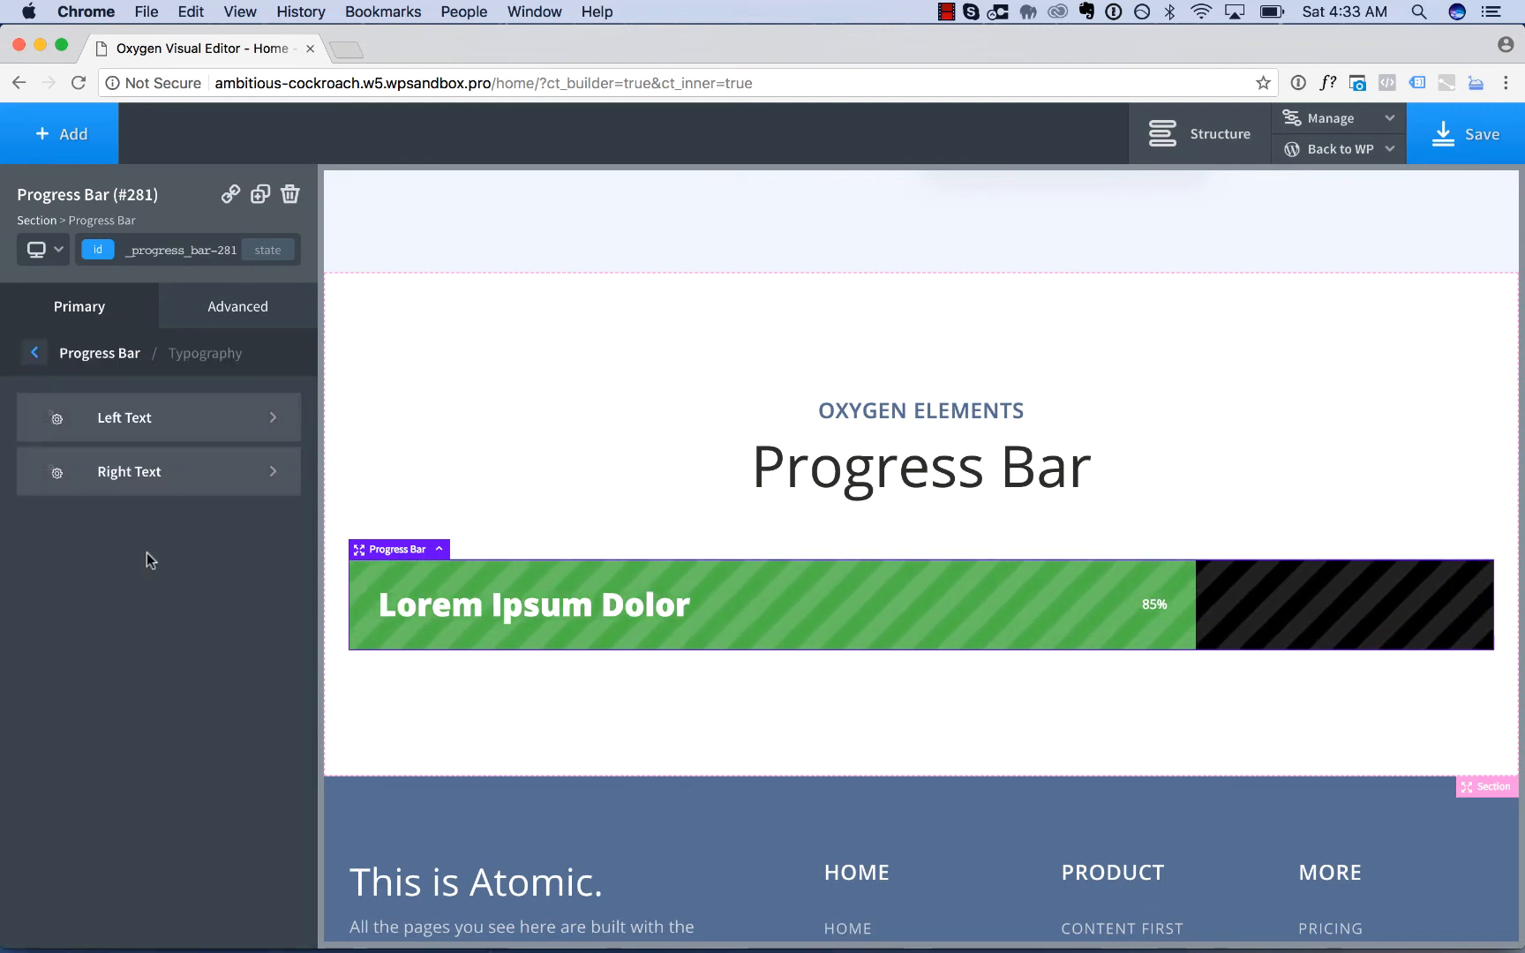
mouse_move(1036, 630)
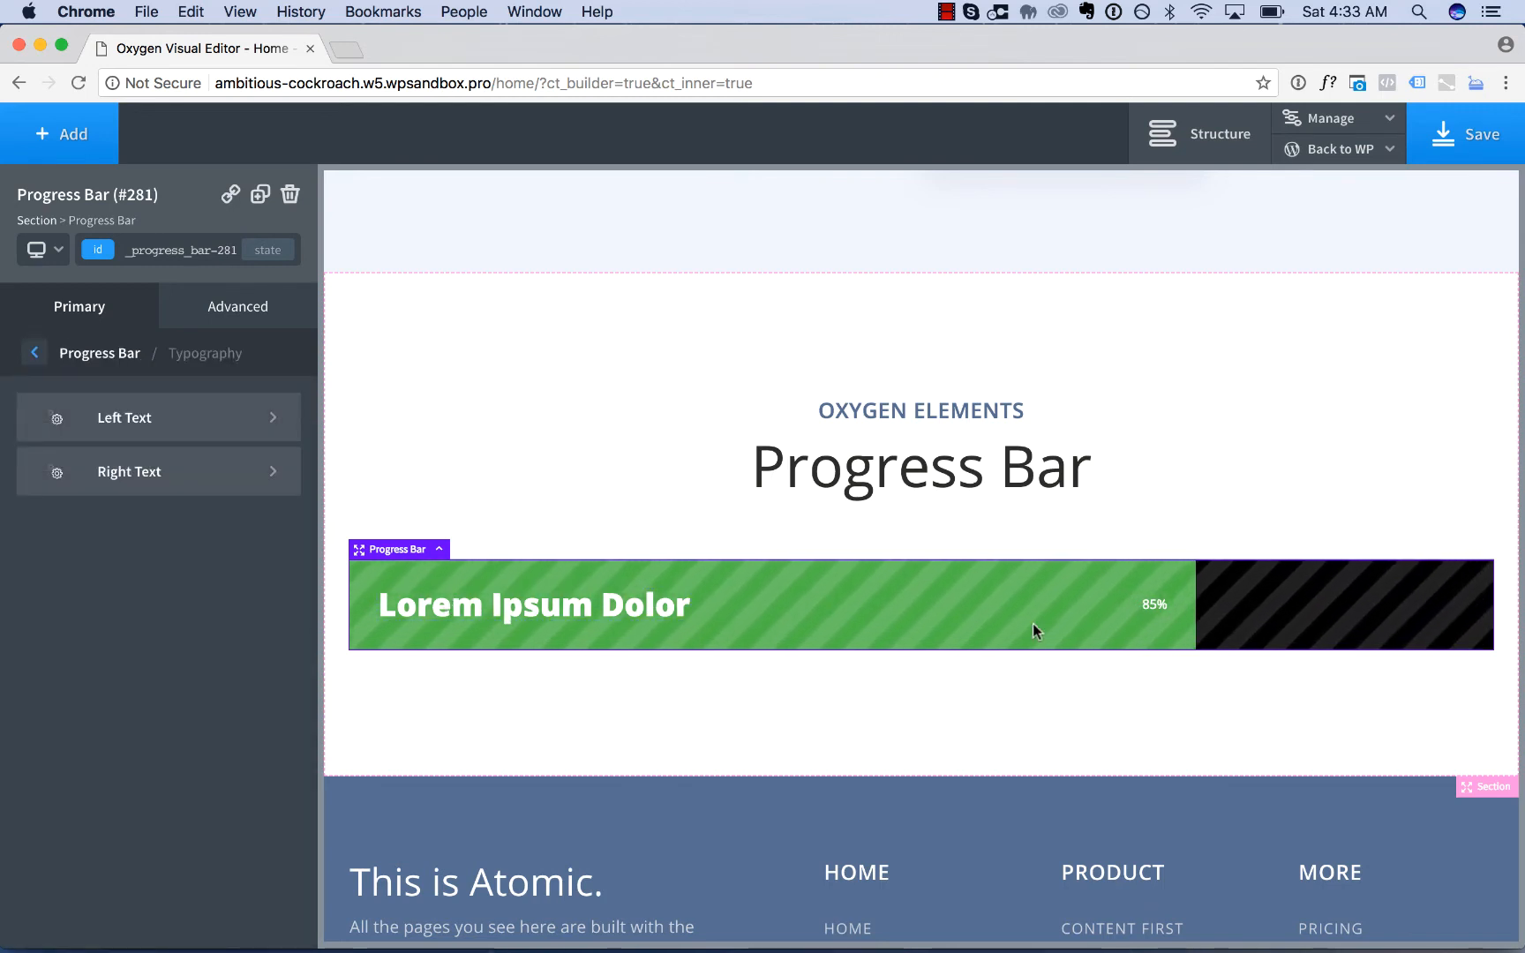
mouse_move(482, 604)
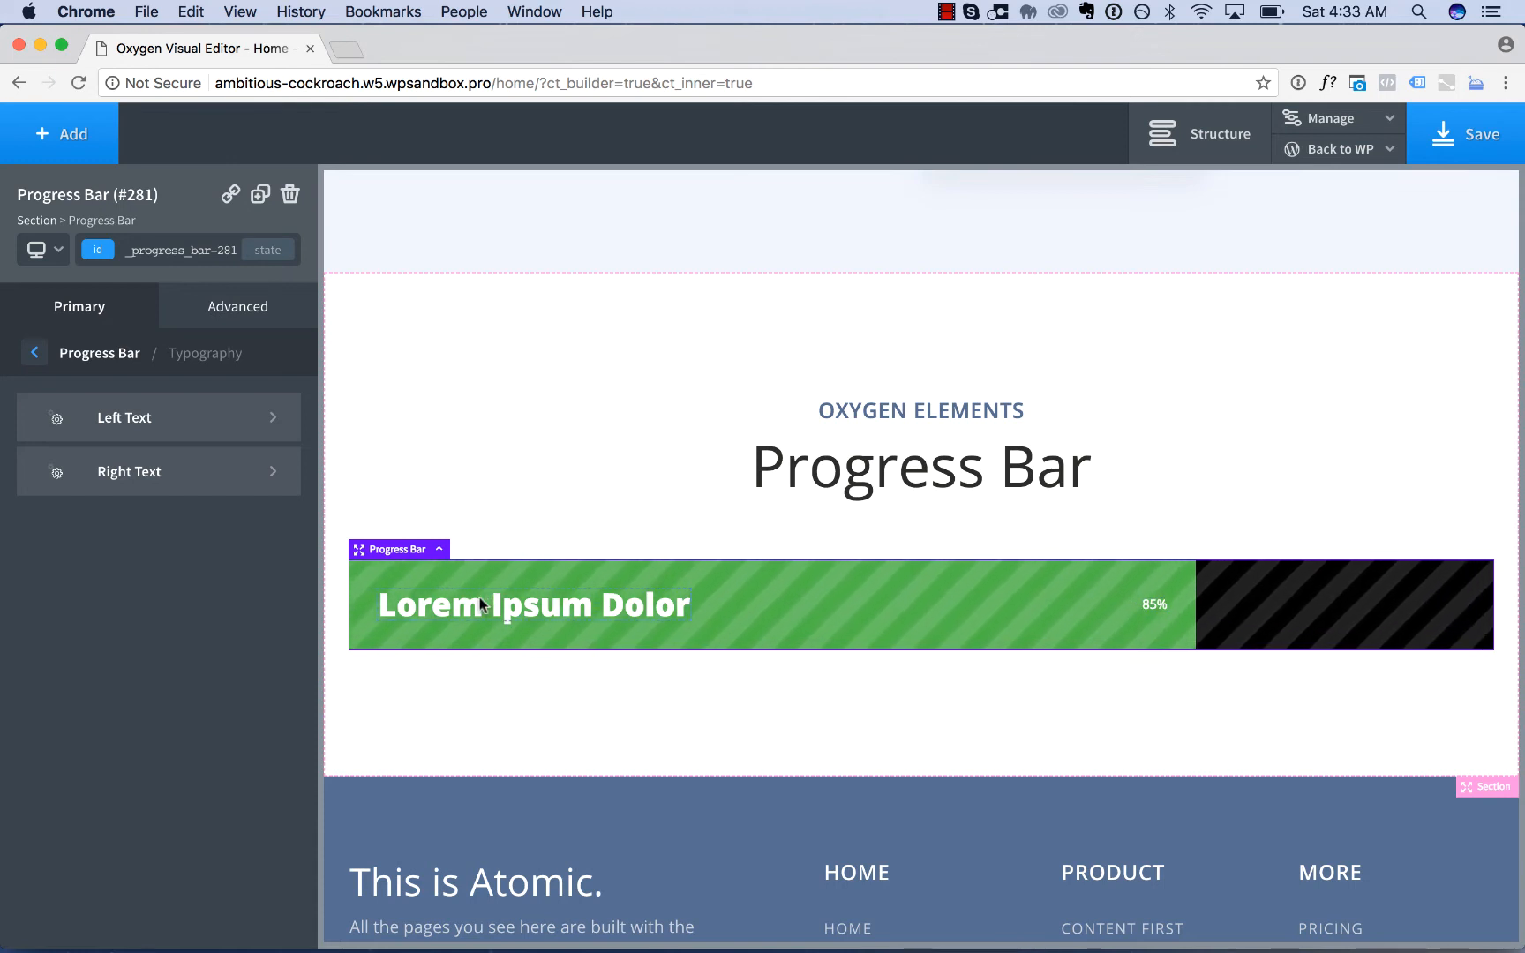
mouse_move(1156, 613)
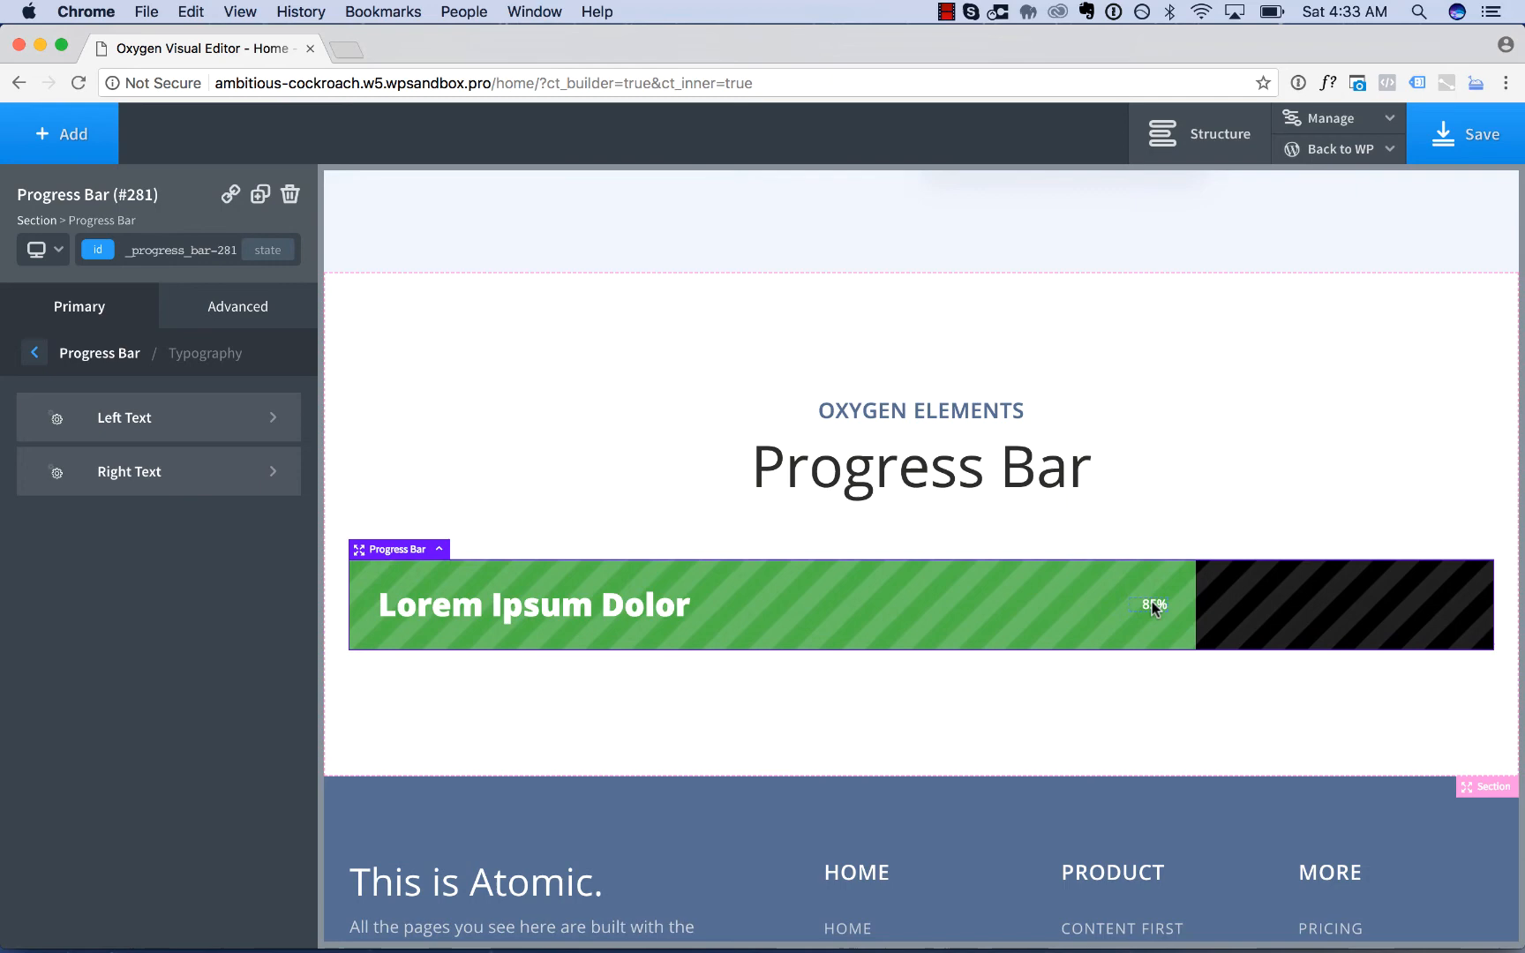
mouse_move(512, 616)
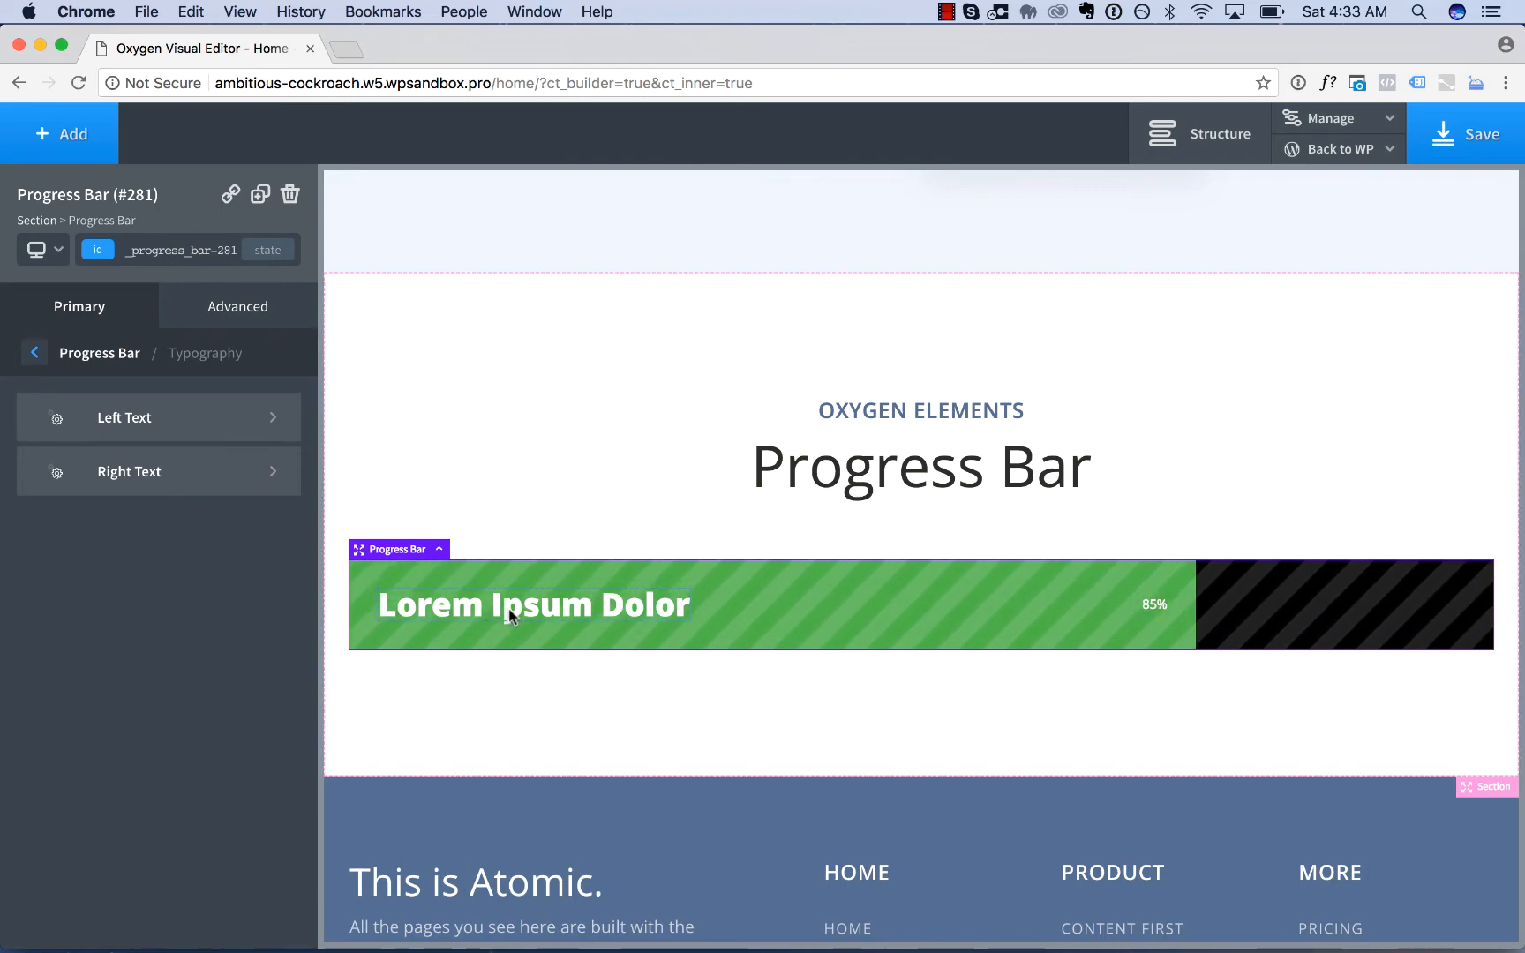
mouse_move(551, 610)
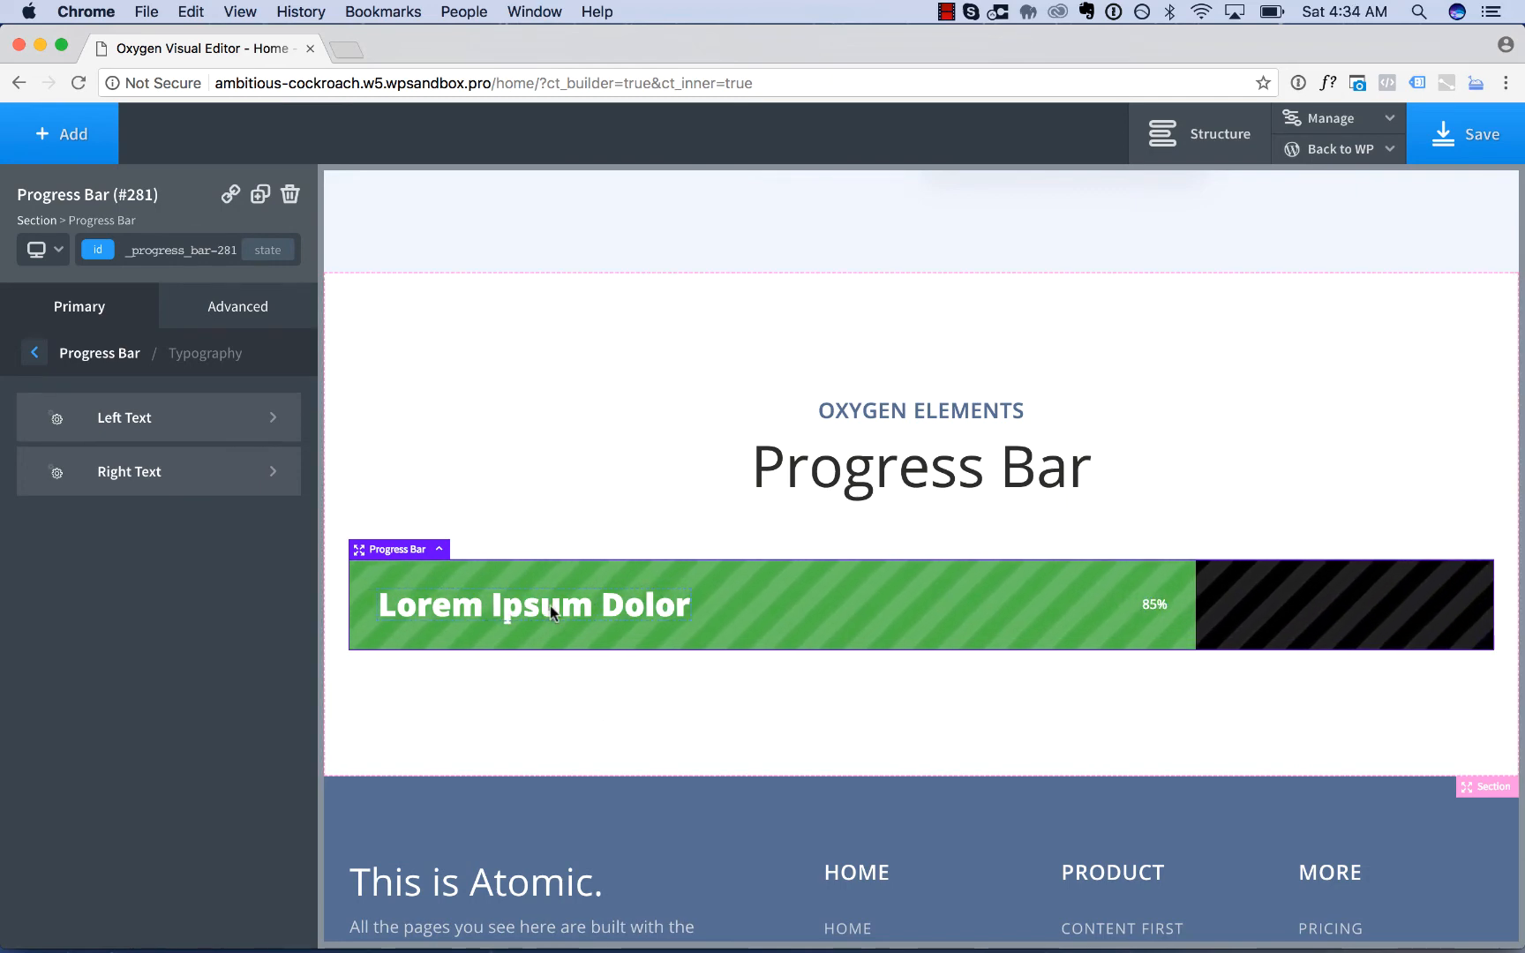
Step: Change the bar's label text from 'Lorem Ipsum Dolor' to 'Project Progress'
double_click(533, 604)
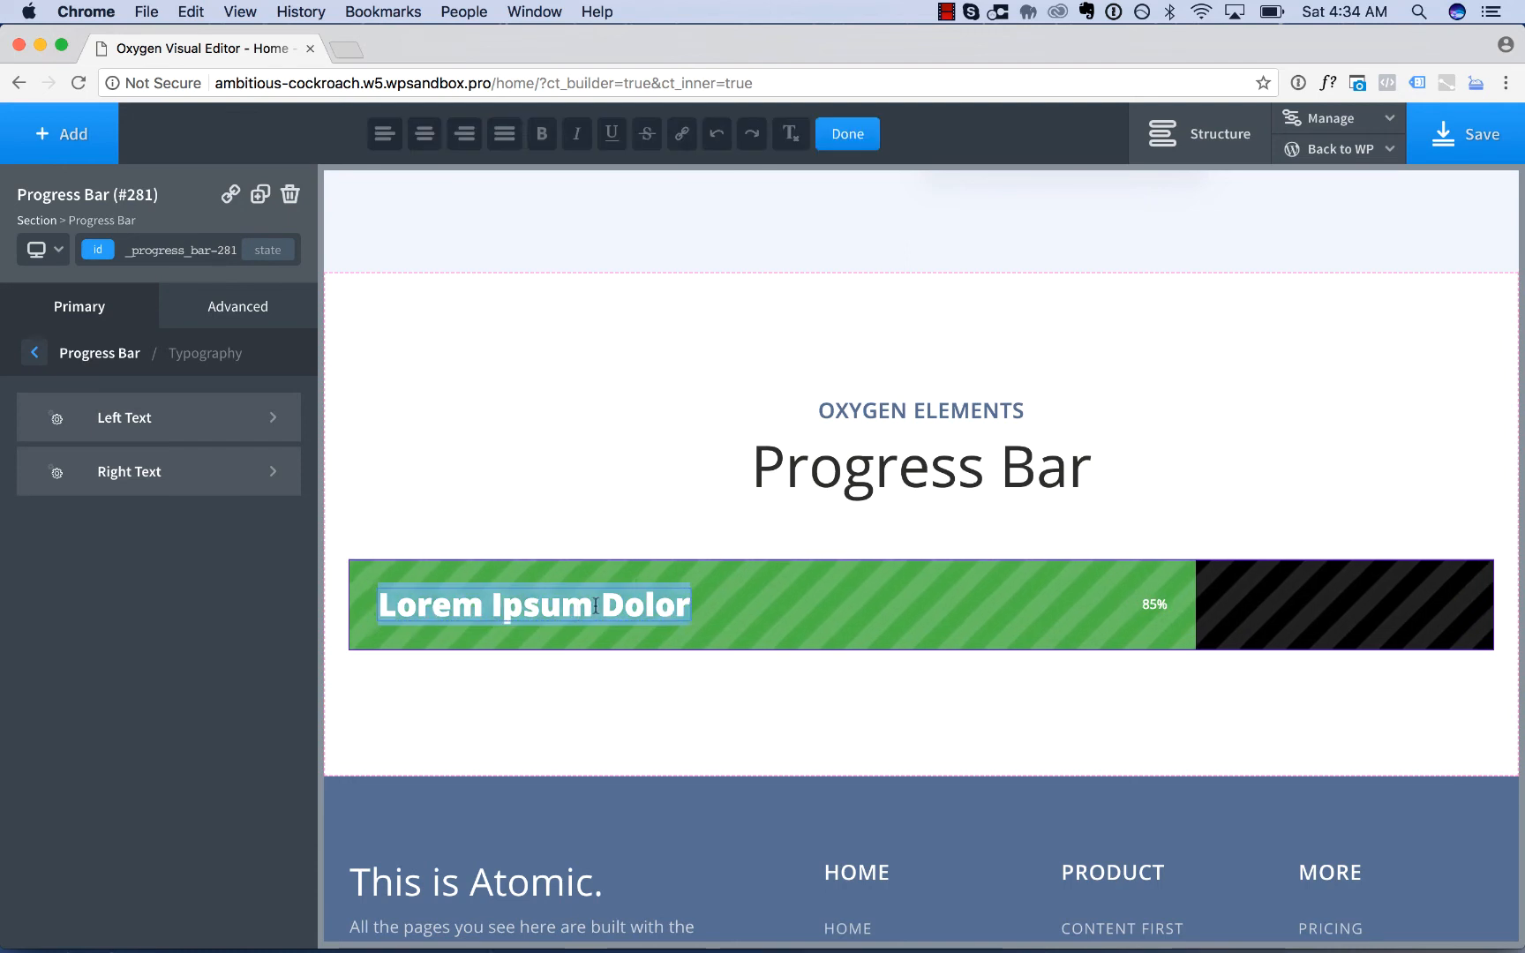
type("P")
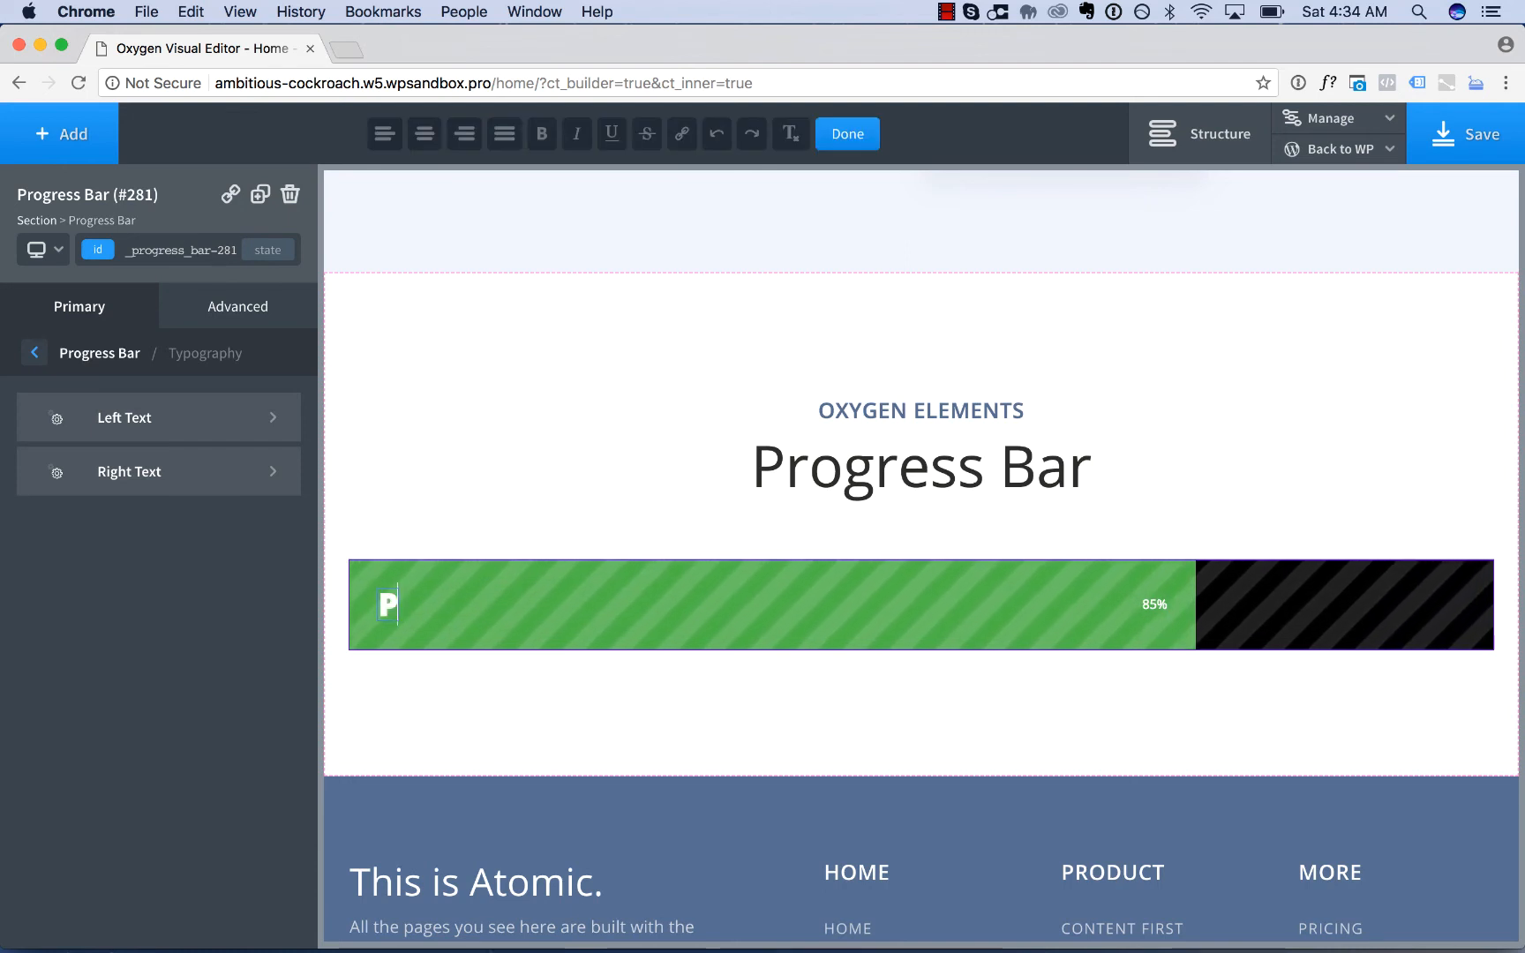
type("Project Progress")
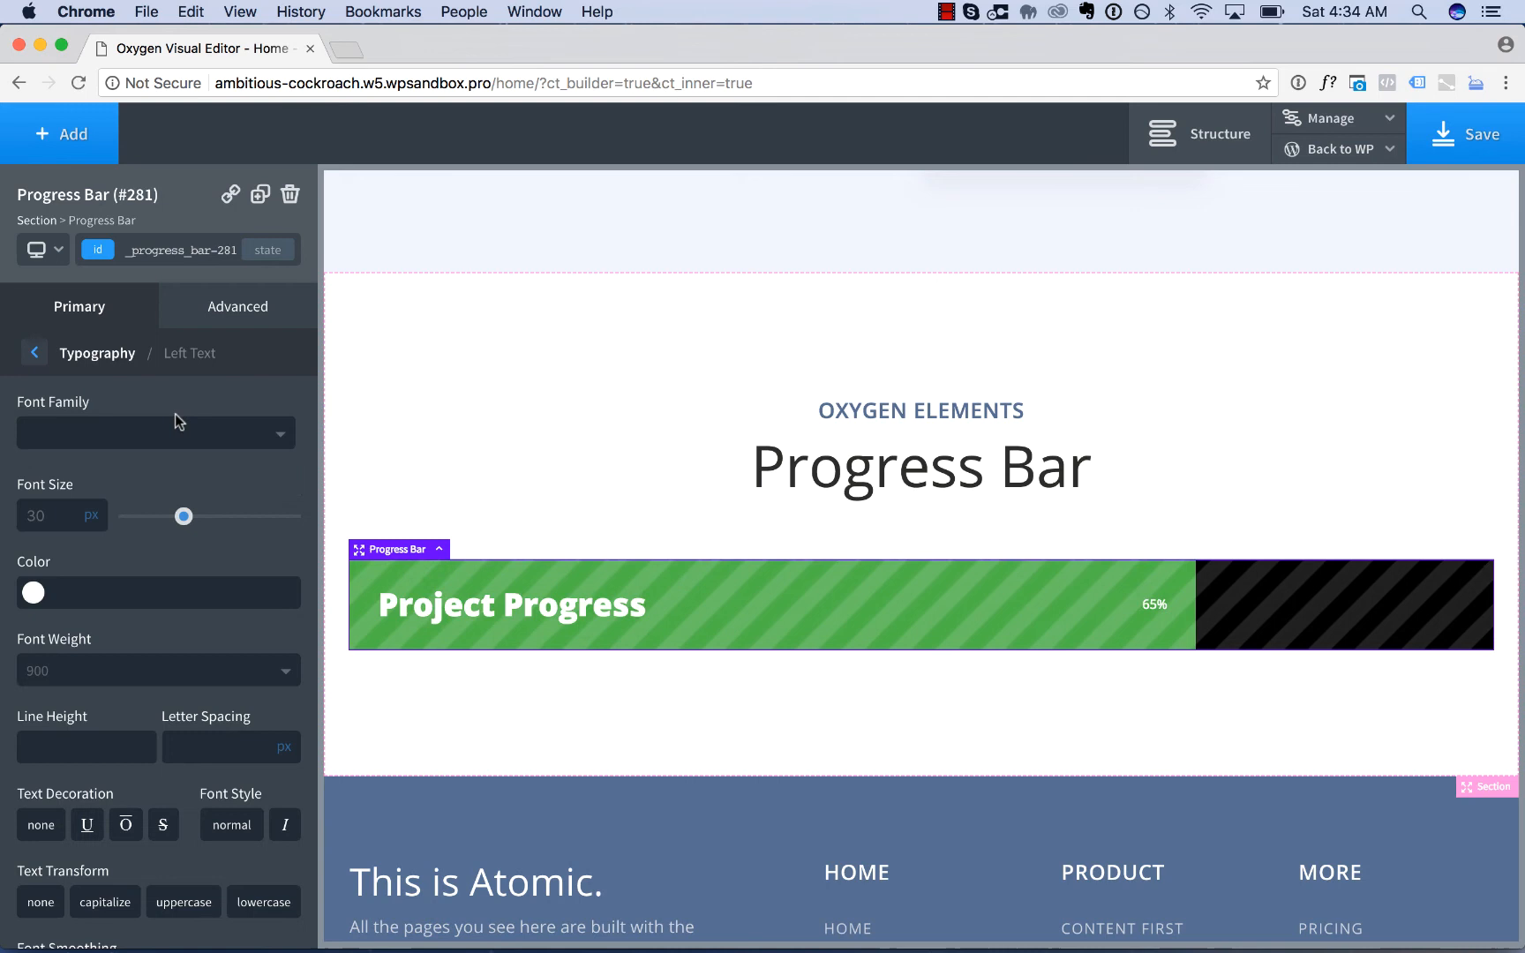
mouse_move(146, 504)
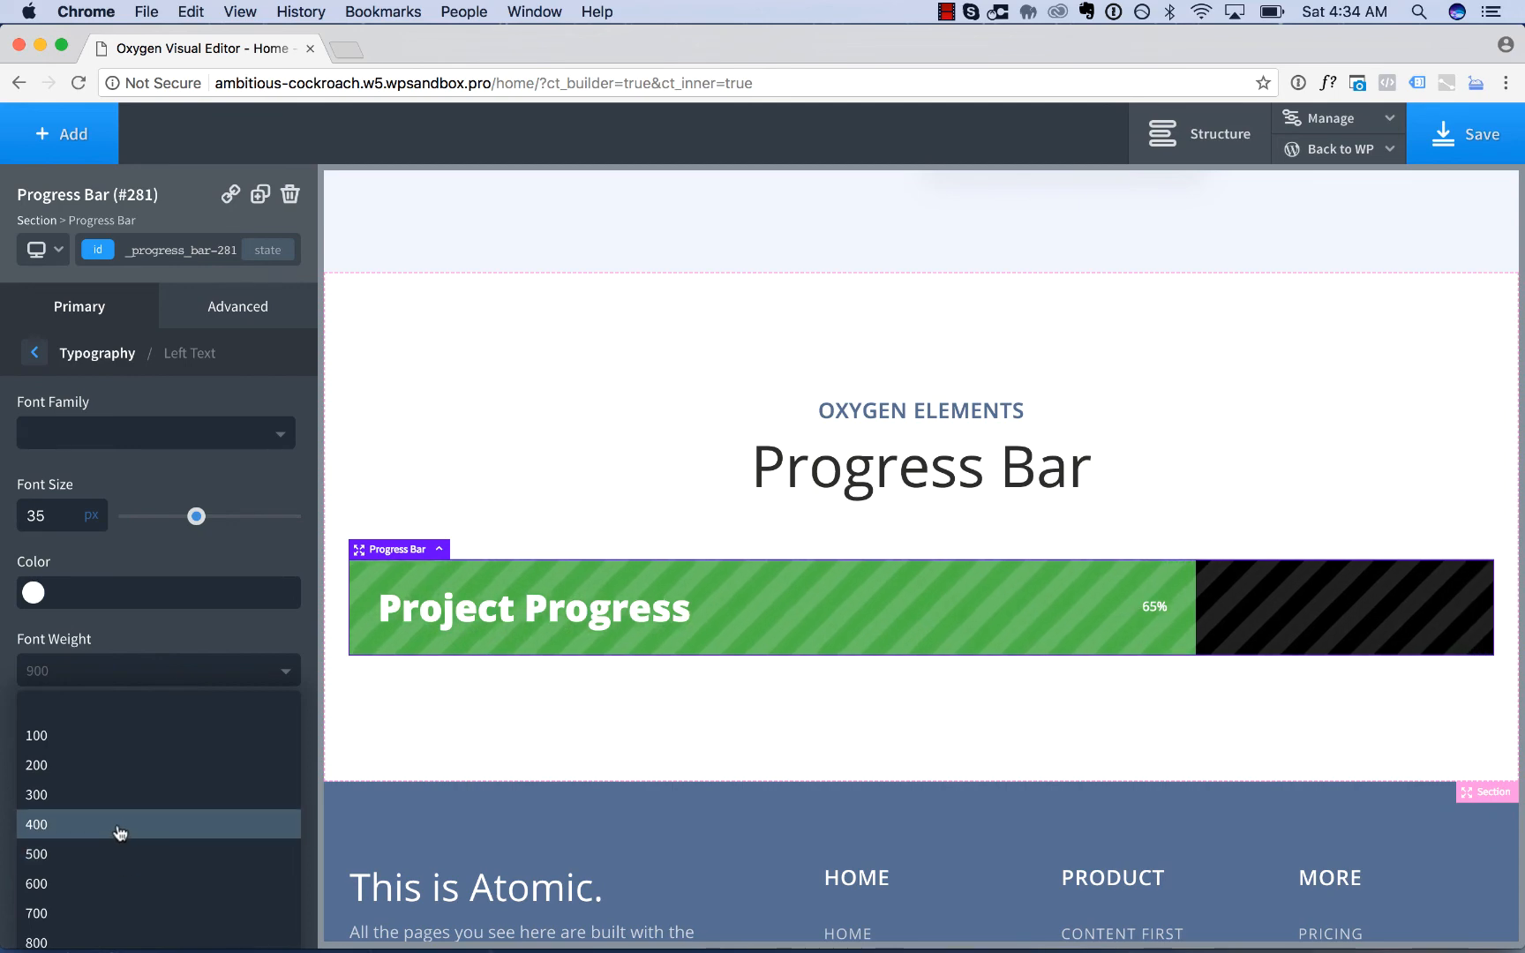
Step: Set label weight to 400, progress to 88, and the percentage text to 88%
left_click(36, 824)
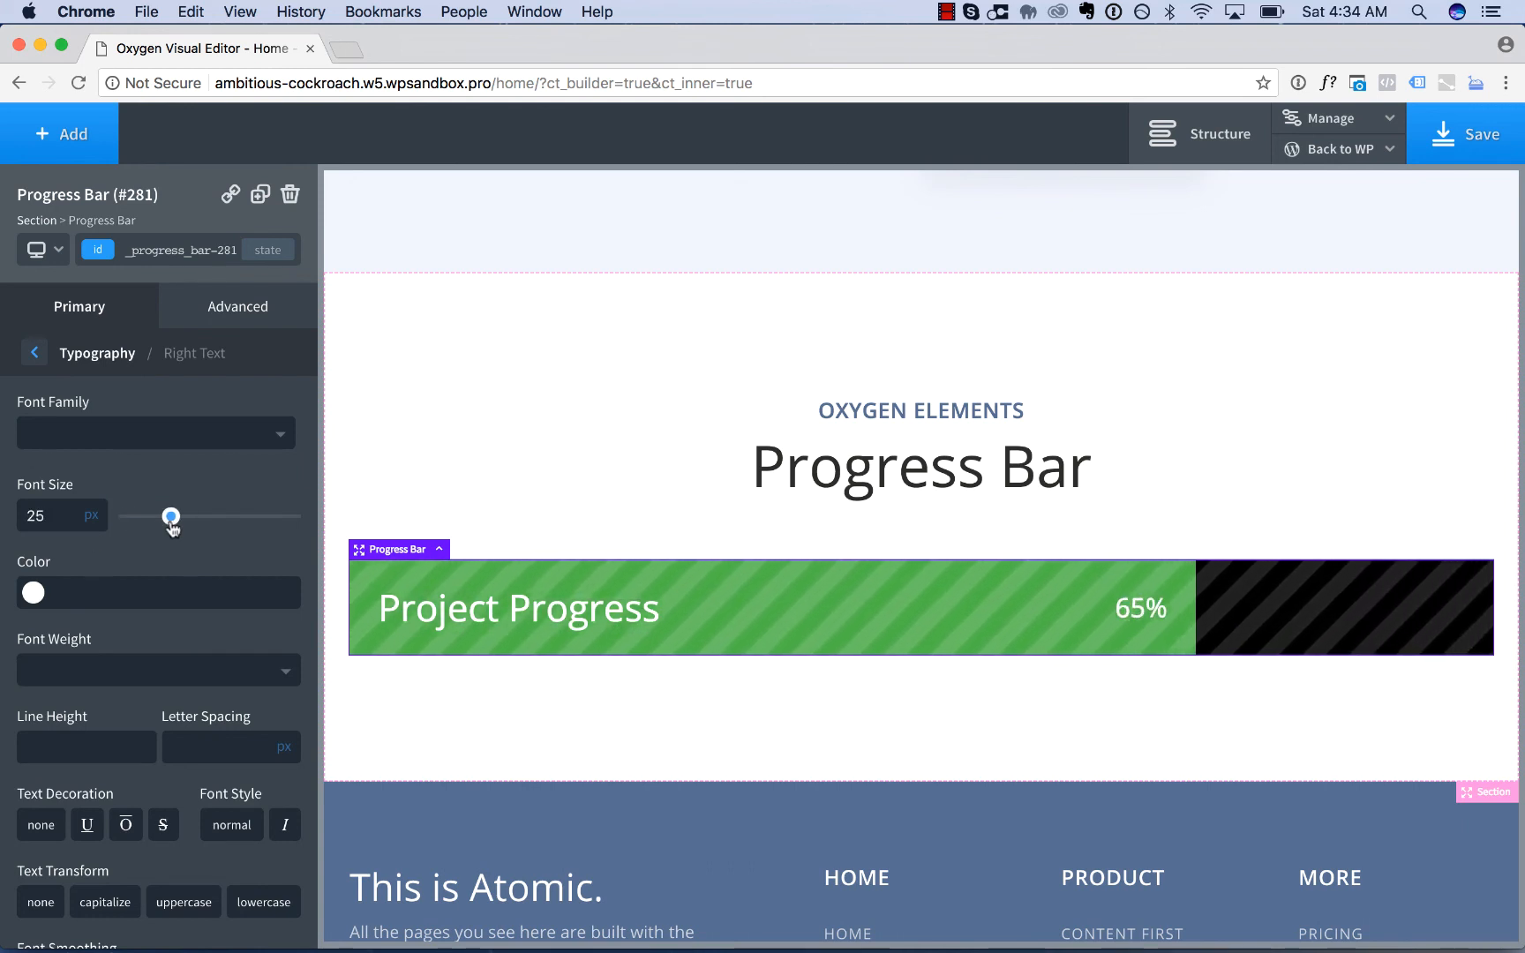
left_click(34, 353)
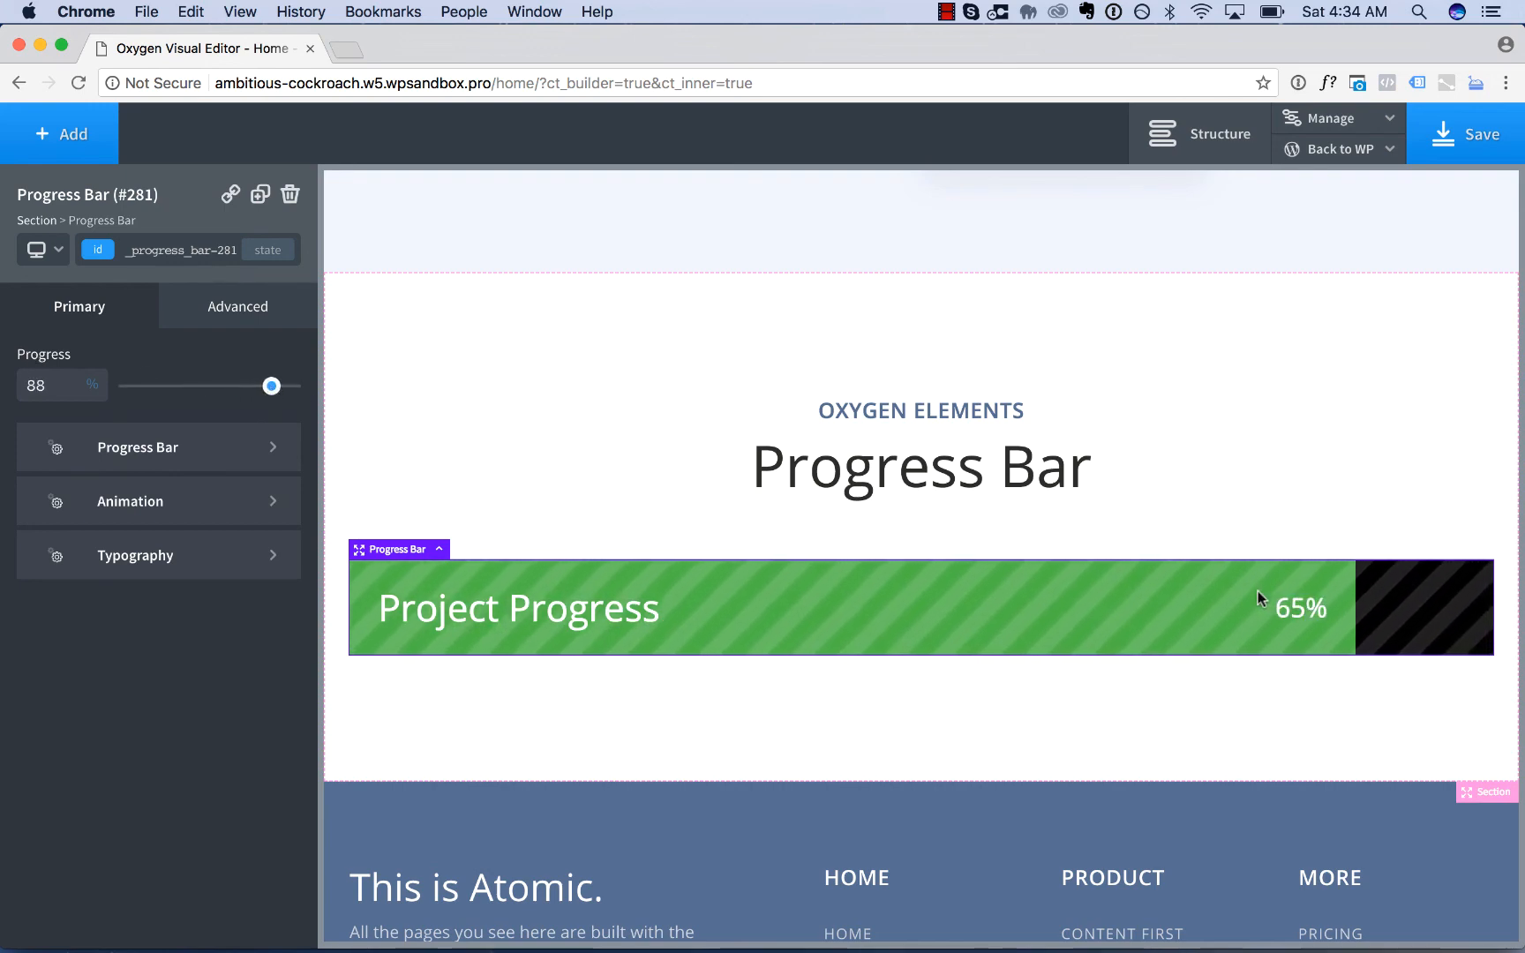
double_click(1295, 607)
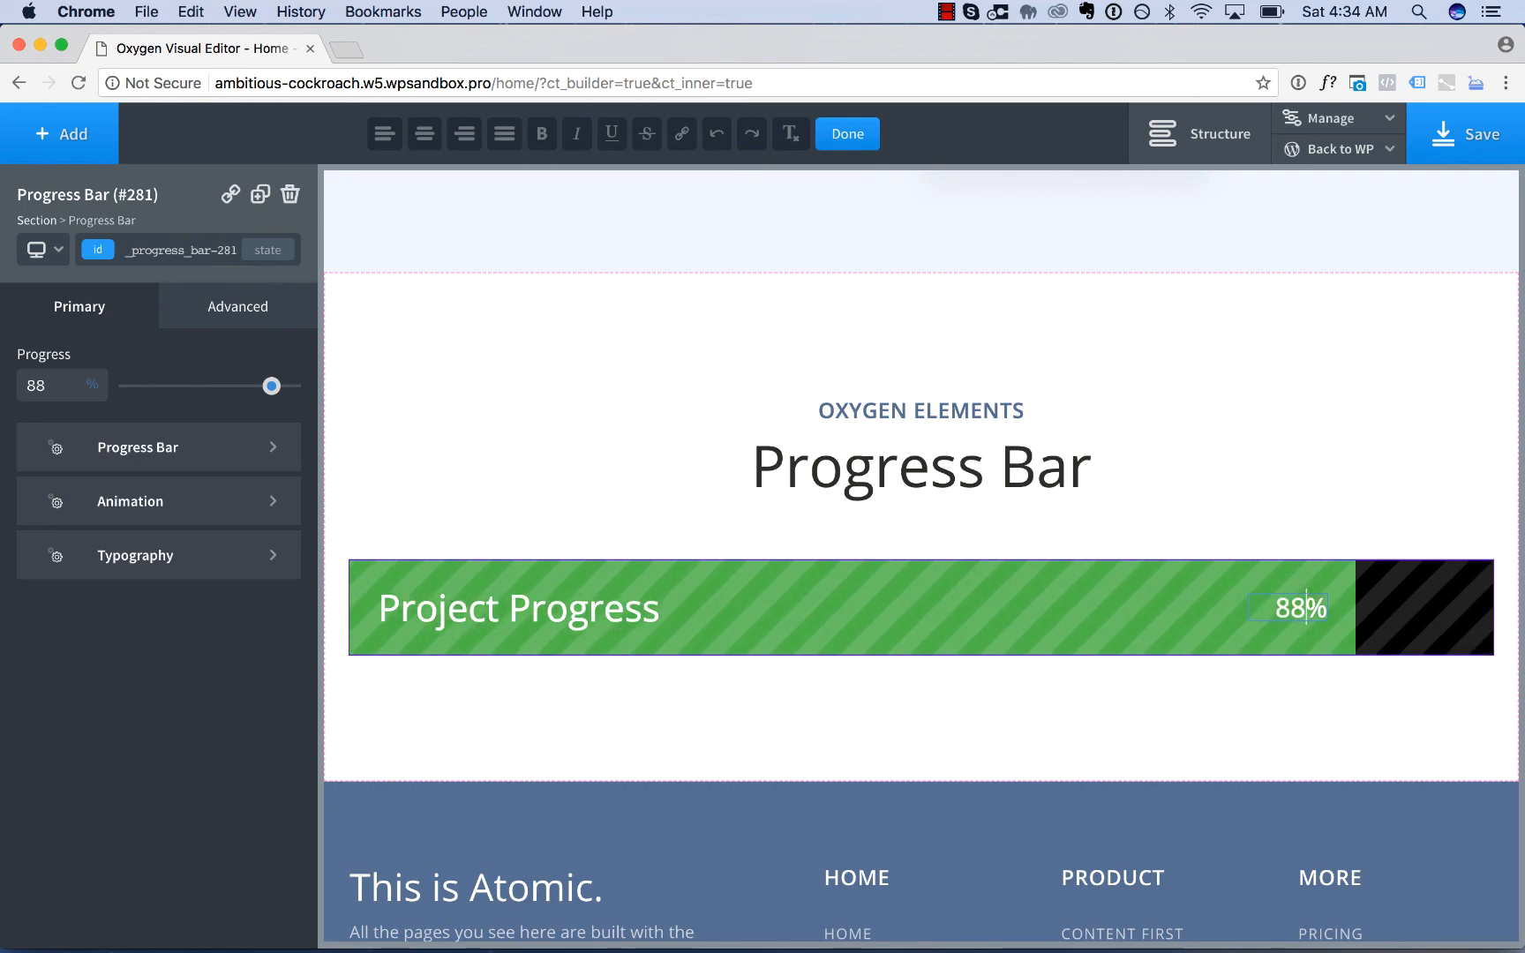